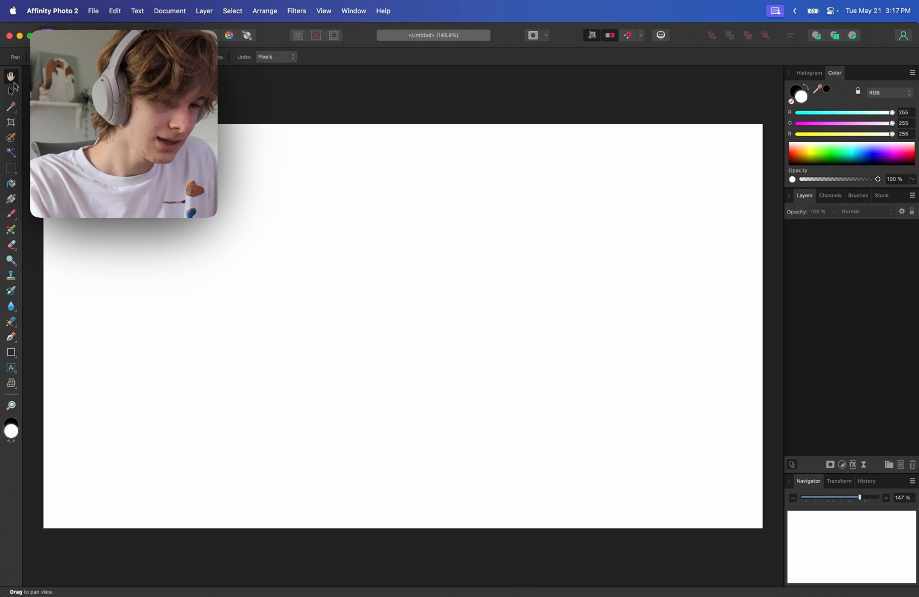
{"action": "mouse_move", "coordinate": [287, 247]}
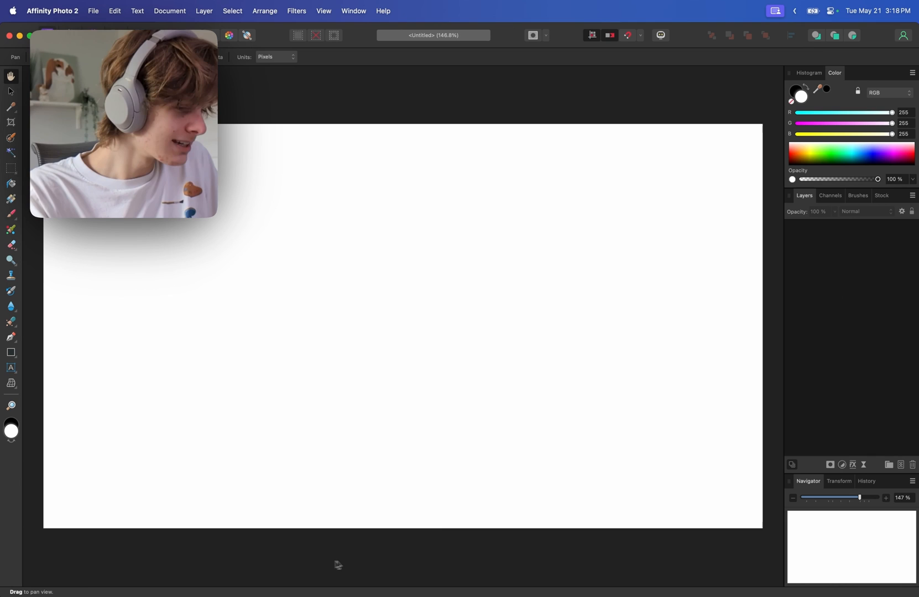
{"action": "mouse_move", "coordinate": [371, 562]}
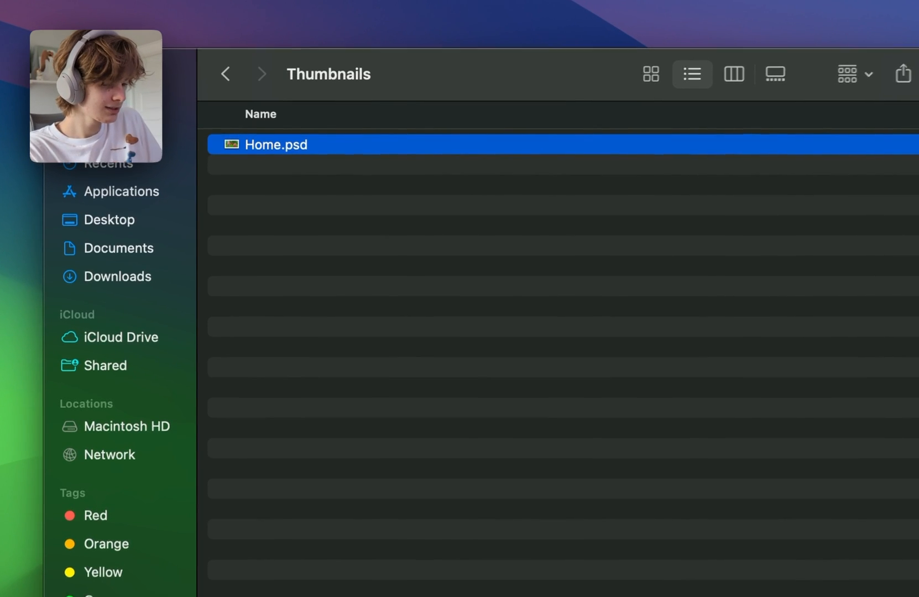
Load Home.psd, dismiss the unsupported-properties warning and review a layer's effects settings.
{"action": "double_click", "coordinate": [282, 145]}
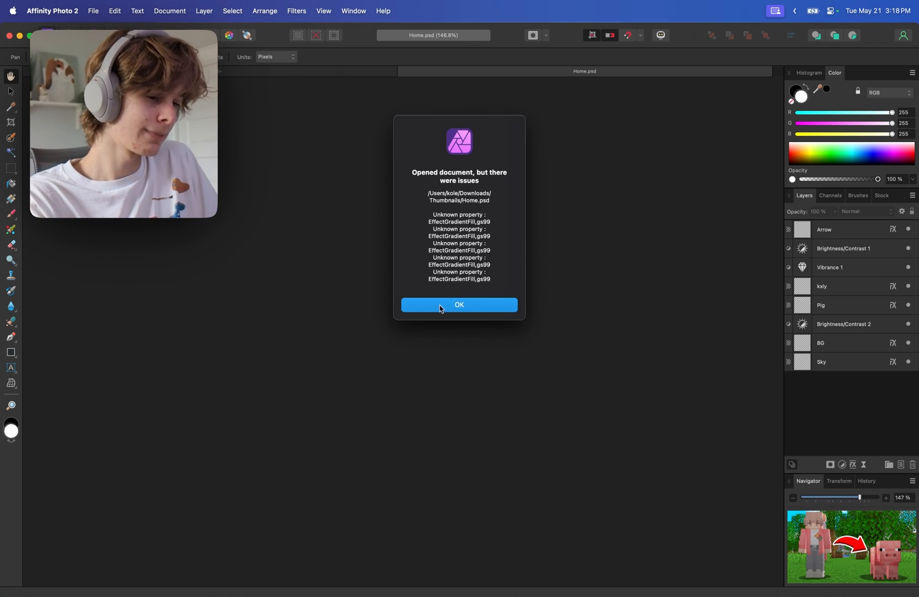
{"action": "left_click", "coordinate": [459, 305]}
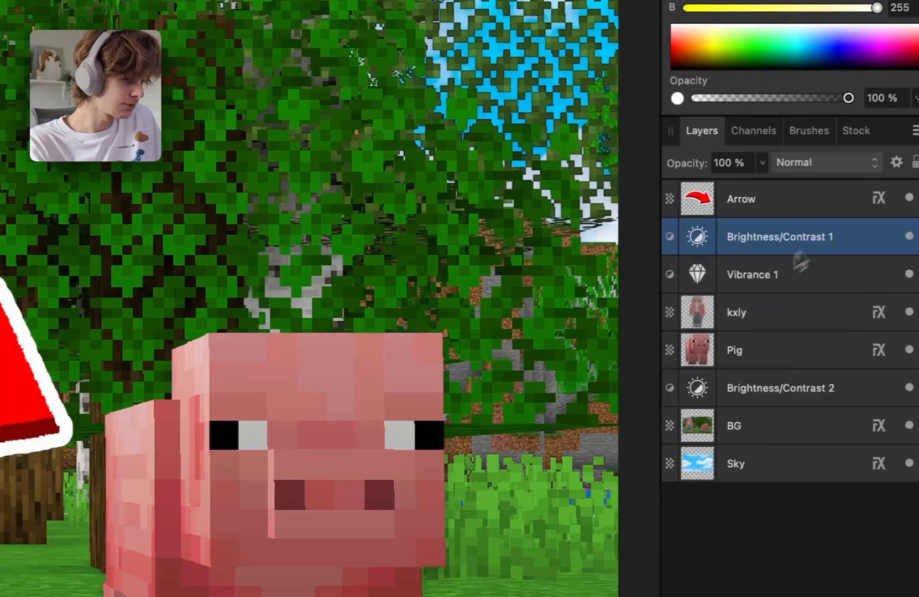
{"action": "left_click", "coordinate": [733, 350]}
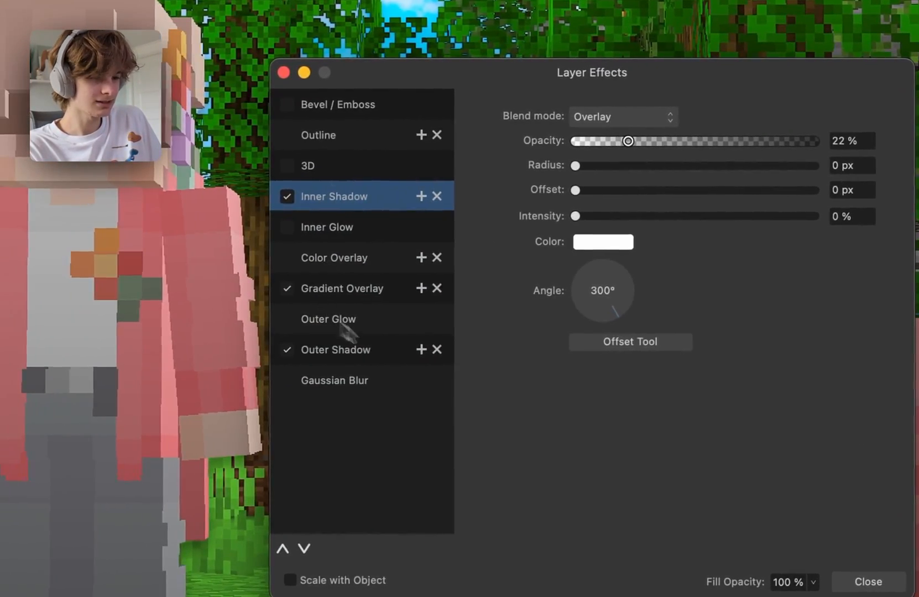
{"action": "left_click", "coordinate": [869, 582]}
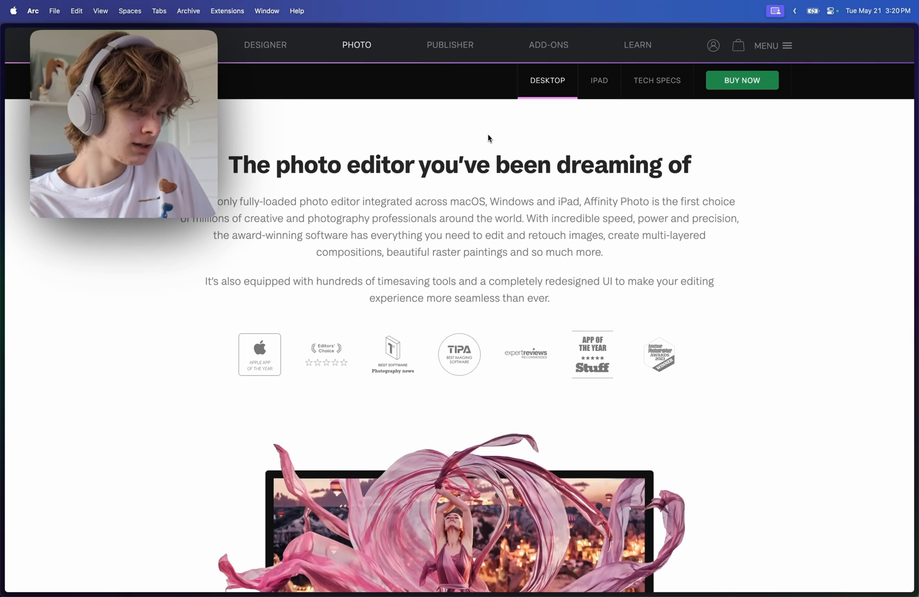
{"action": "mouse_move", "coordinate": [761, 69]}
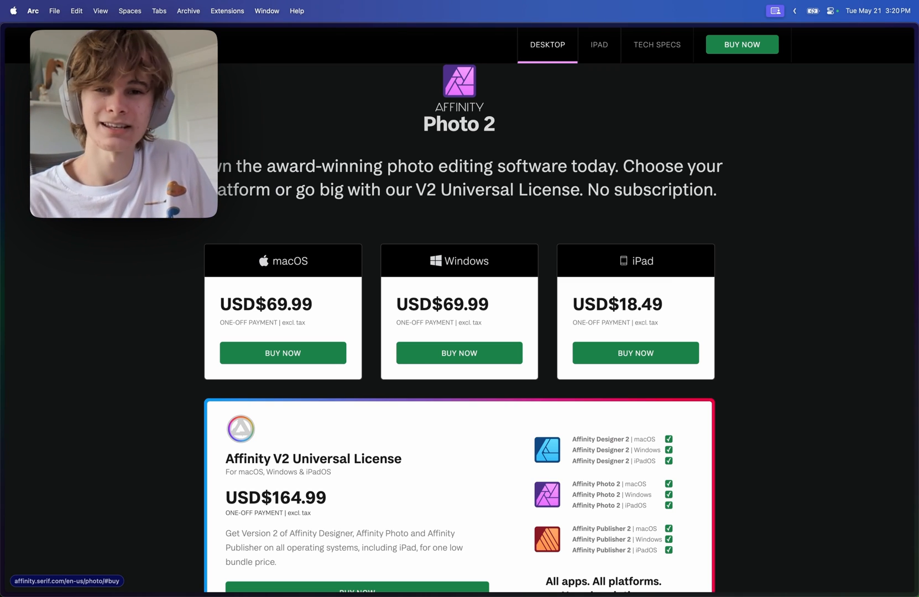
Scroll the Affinity Photo page down to the pricing and V2 Universal License section.
{"action": "scroll", "scroll_direction": "down", "scroll_amount": 3}
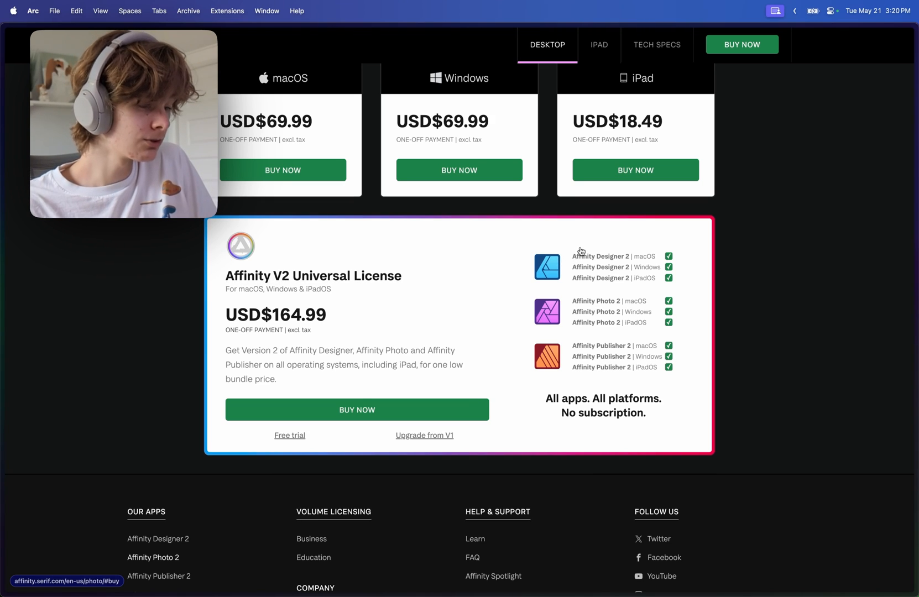
{"action": "mouse_move", "coordinate": [561, 261]}
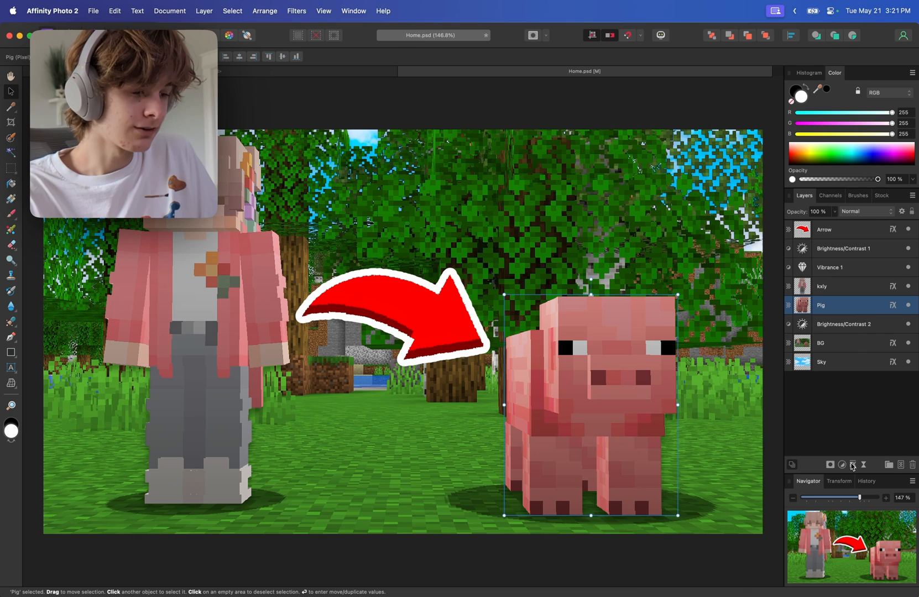
{"action": "mouse_move", "coordinate": [852, 443]}
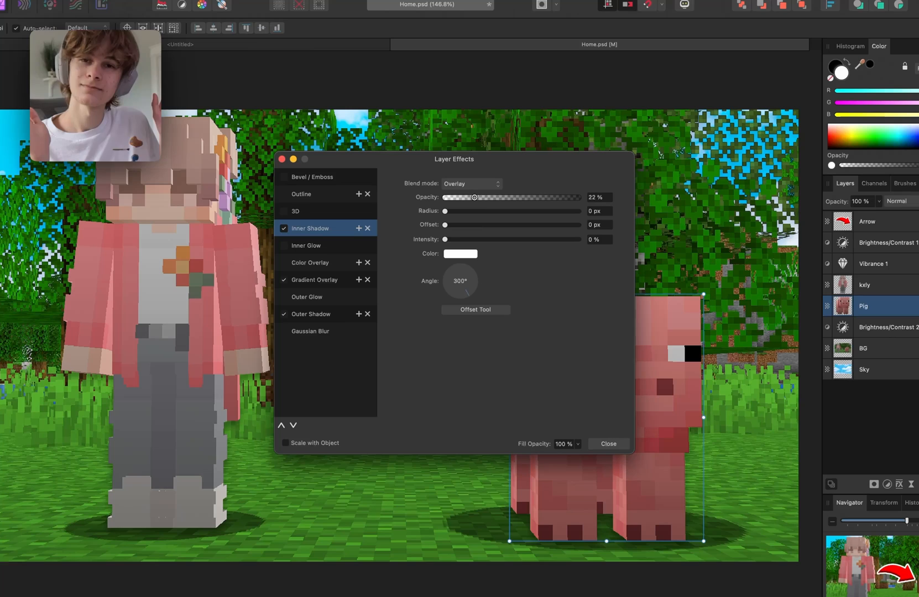
Select the Pig layer and bring up its Layer Effects dialog.
{"action": "left_click", "coordinate": [608, 444]}
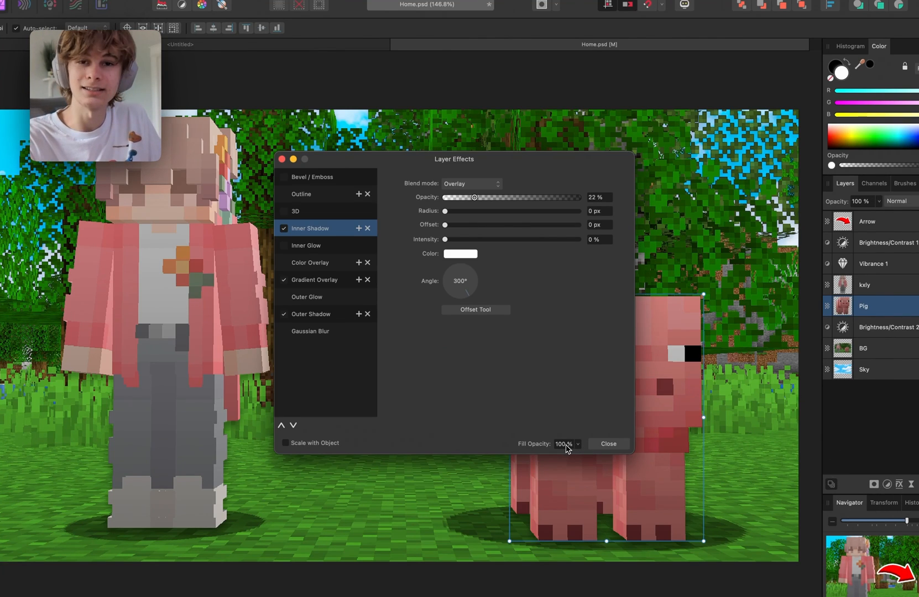
{"action": "left_click", "coordinate": [608, 444]}
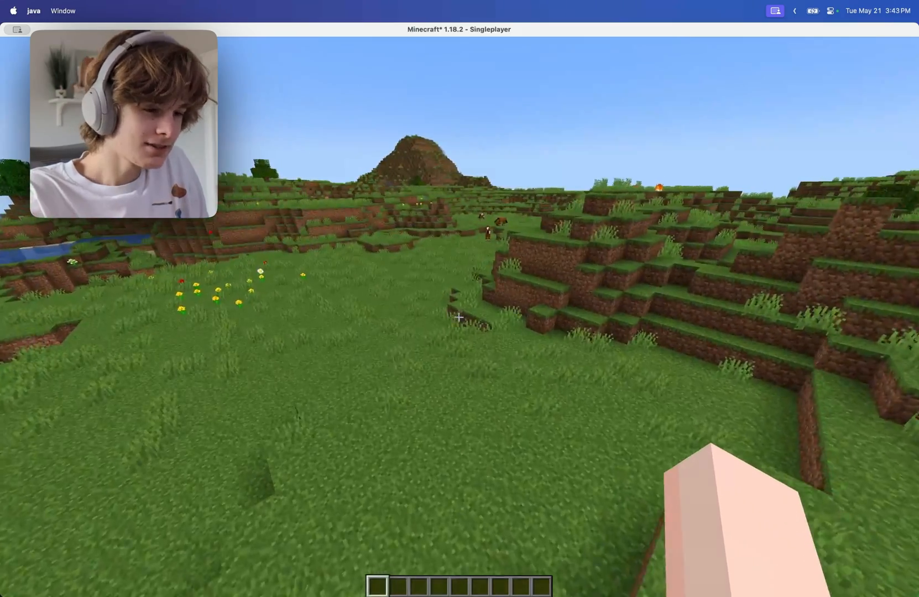
Adjust the NPC's head pose and switch to its inventory settings for the flower.
{"action": "key", "text": "e"}
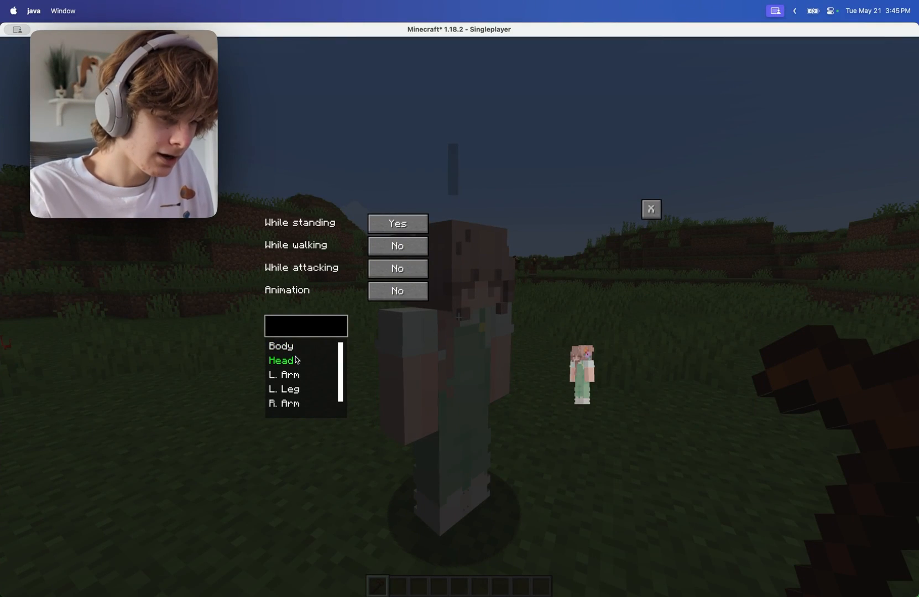
{"action": "left_click", "coordinate": [285, 375]}
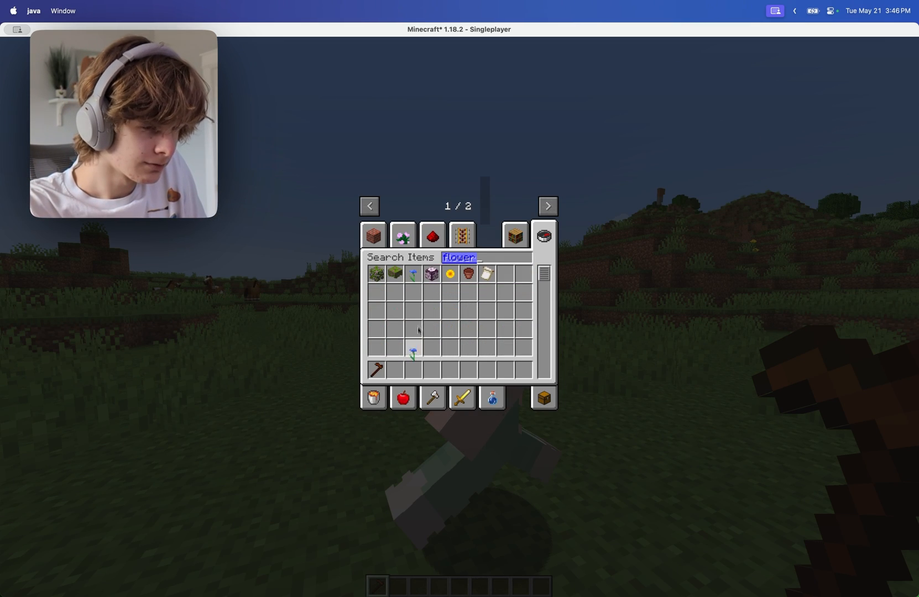
{"action": "key", "text": "escape"}
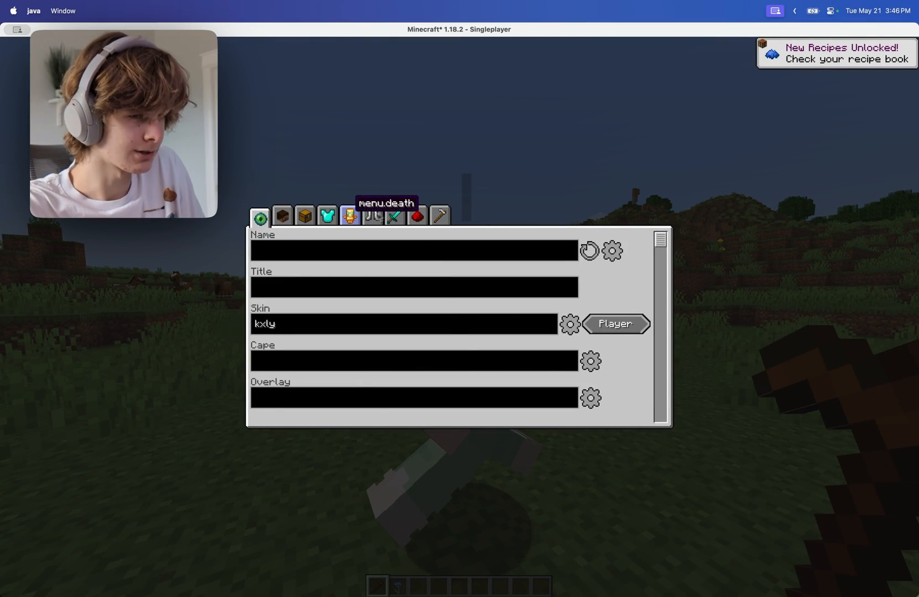
{"action": "left_click", "coordinate": [304, 216]}
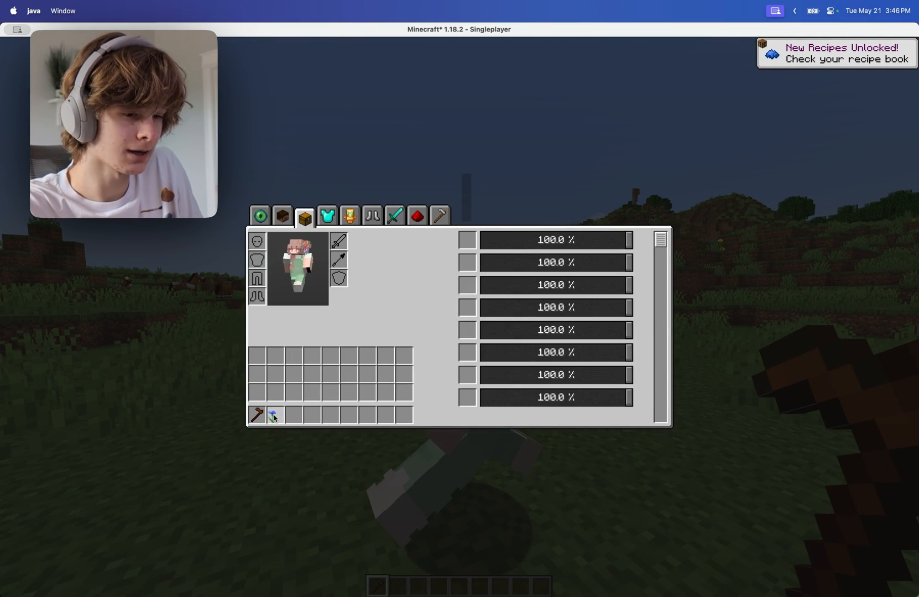
Close the character settings and pause the game with the character holding the cornflower.
{"action": "key", "text": "Escape"}
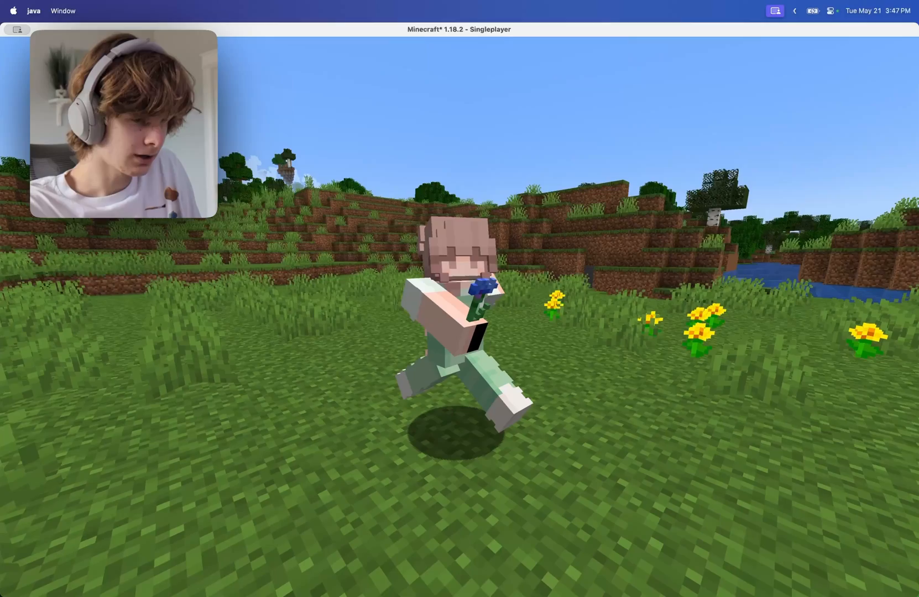
{"action": "key", "text": "Escape"}
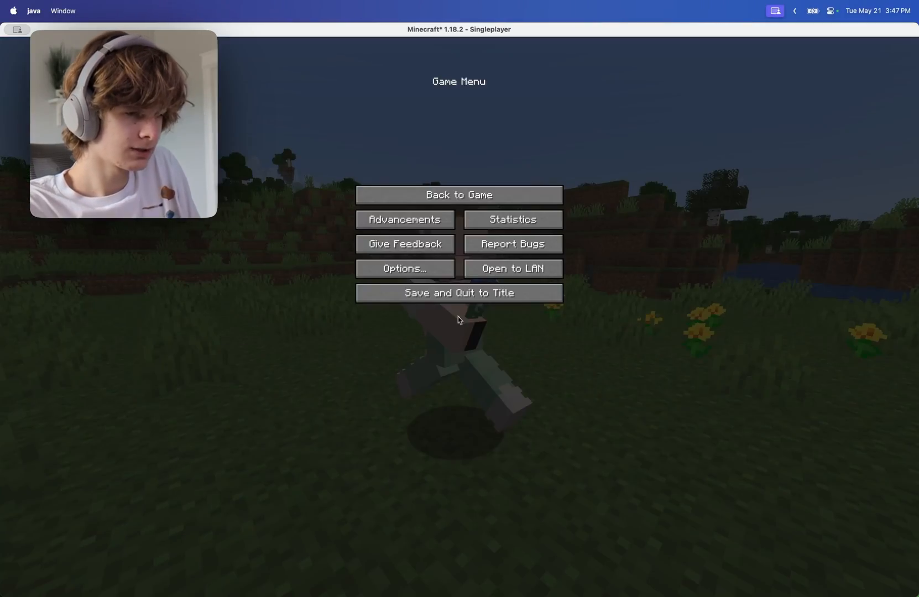
{"action": "left_click", "coordinate": [458, 195]}
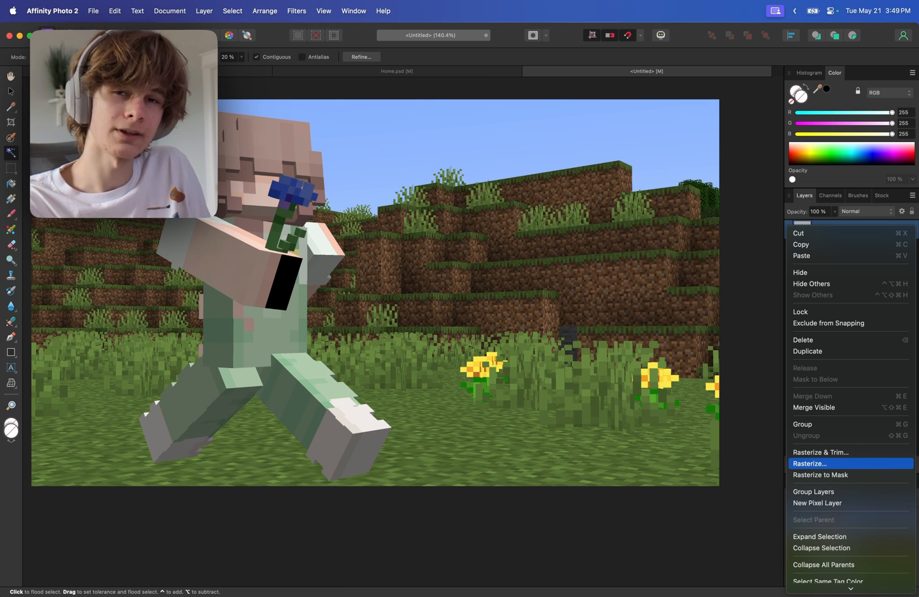
Rasterize the screenshot layer, delete the selected sky and clear the selection.
{"action": "left_click", "coordinate": [809, 463]}
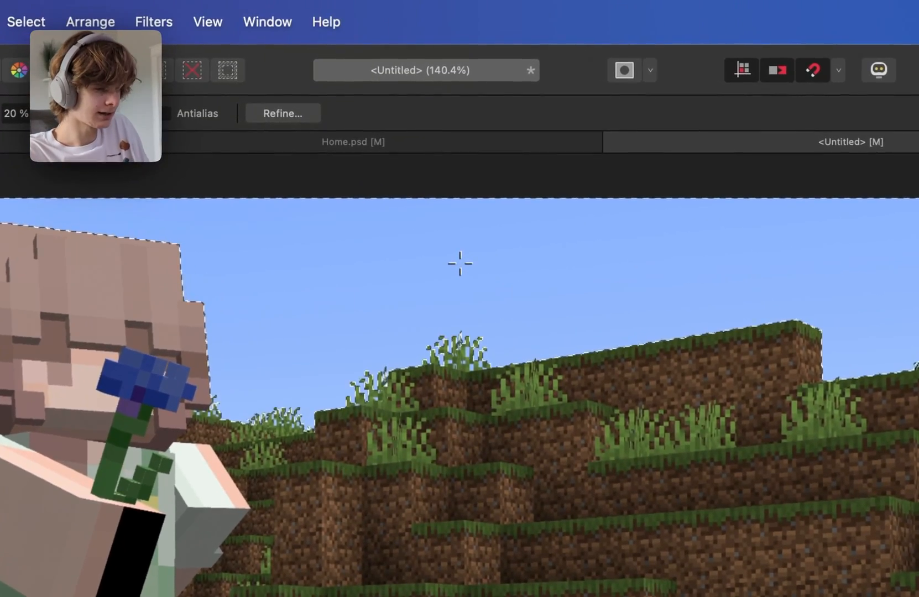
{"action": "key", "text": "cmd+d"}
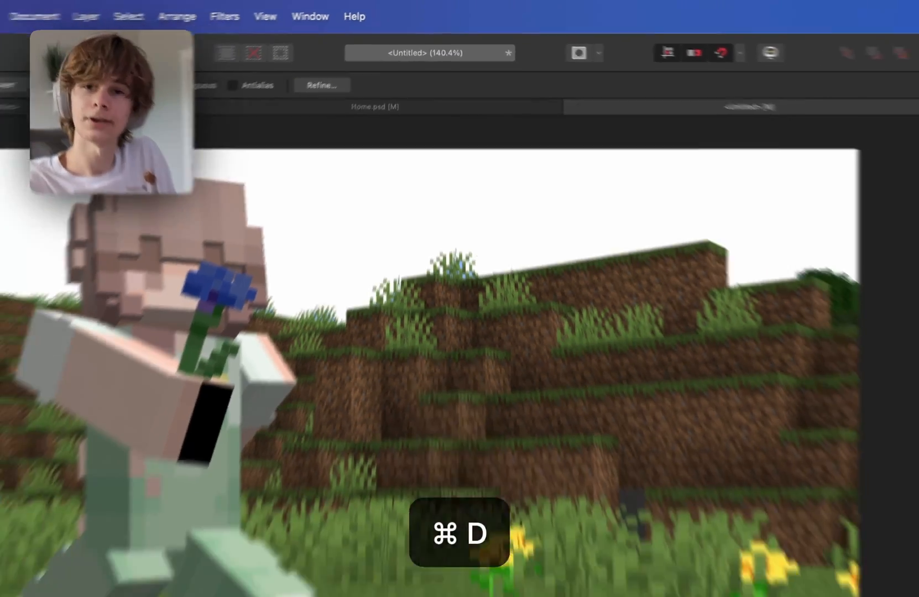
{"action": "key", "text": "cmd+d"}
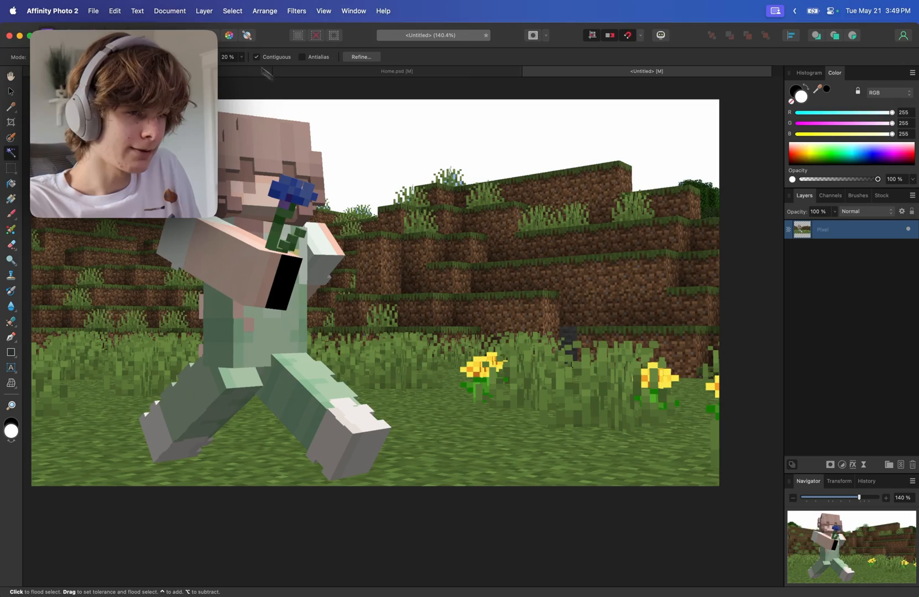
{"action": "left_click", "coordinate": [171, 11]}
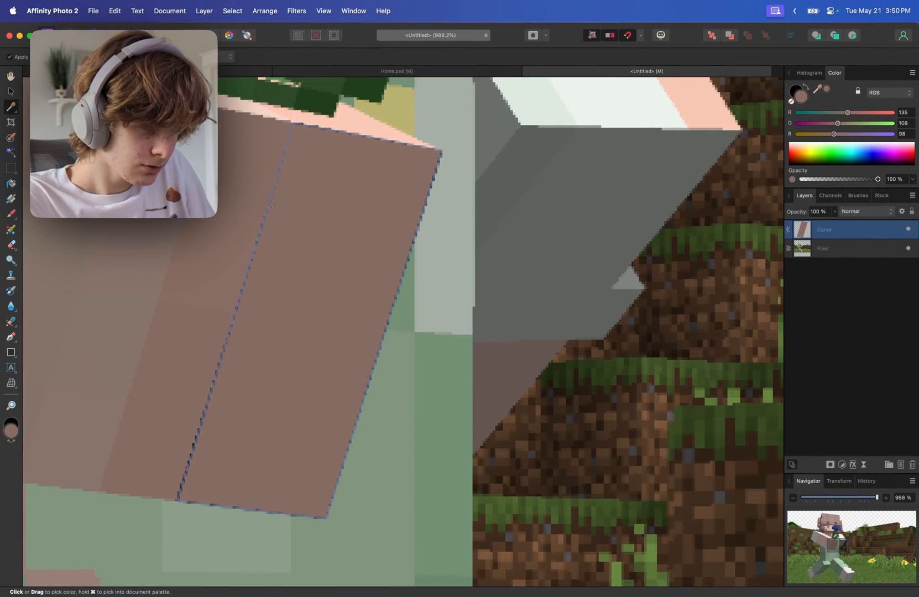
Sample the arm's skin colour for the patch over the black gap.
{"action": "left_click", "coordinate": [283, 232]}
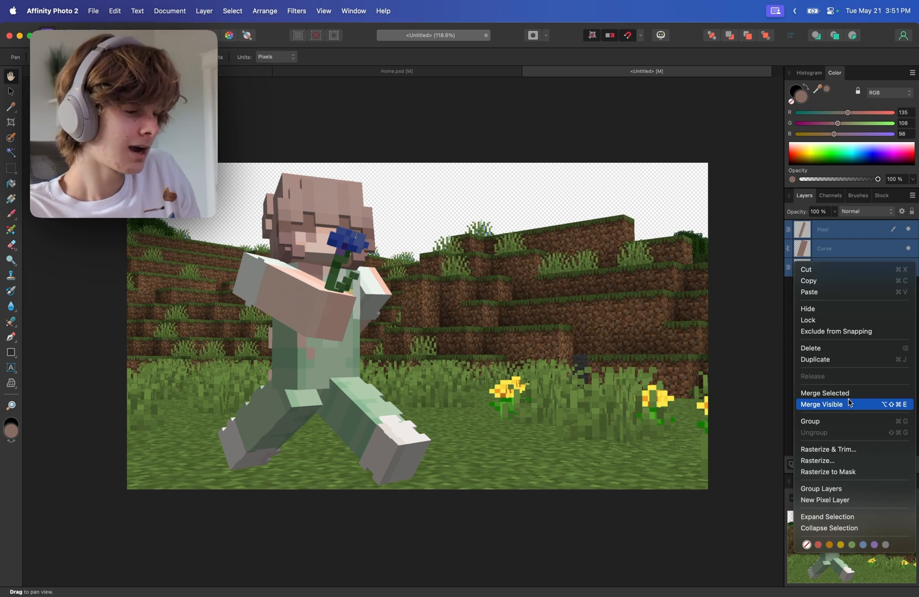
Merge the arm patch and the screenshot into a single pixel layer.
{"action": "left_click", "coordinate": [823, 404]}
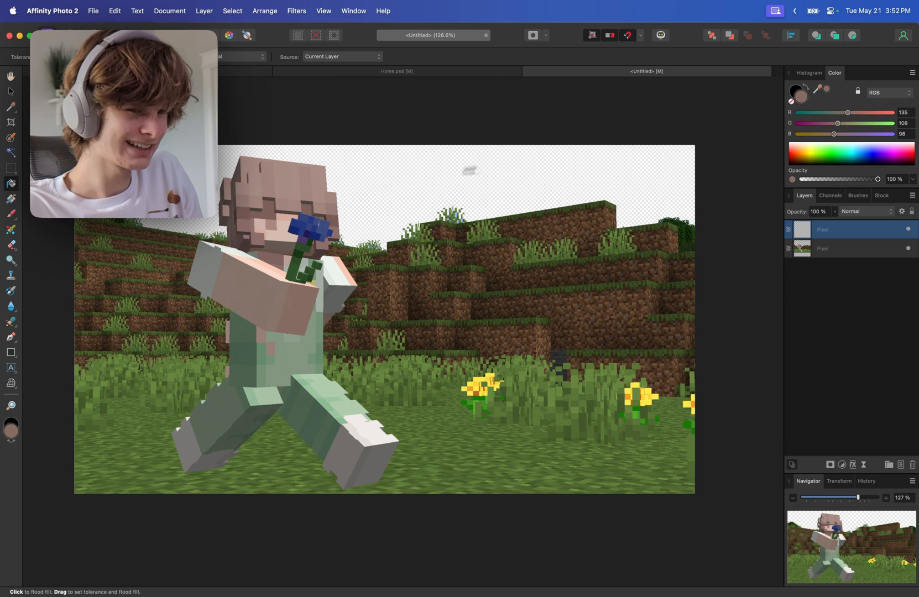
{"action": "left_click", "coordinate": [384, 316]}
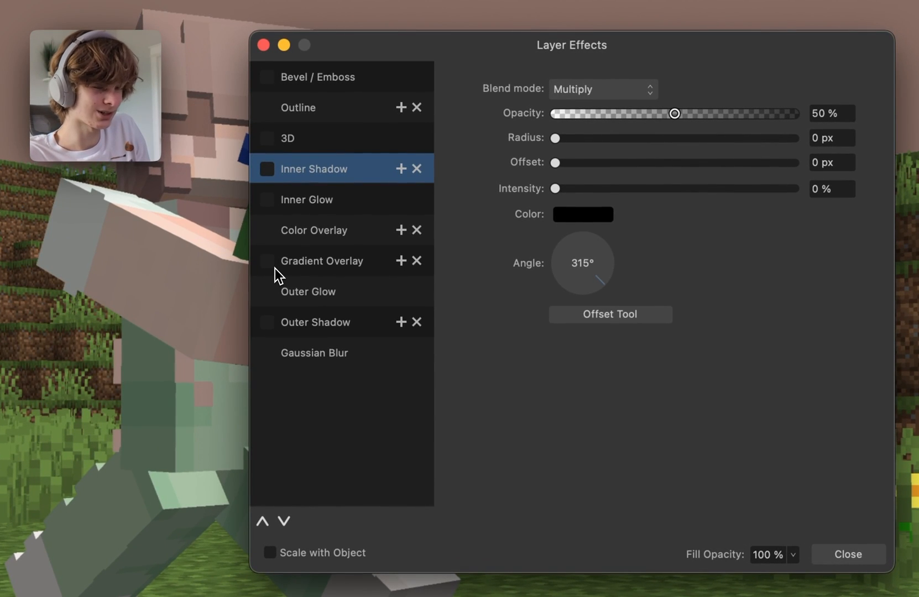
Enable Gradient Overlay and set its stops to light blue #81E7FF and white for the sky.
{"action": "left_click", "coordinate": [268, 261]}
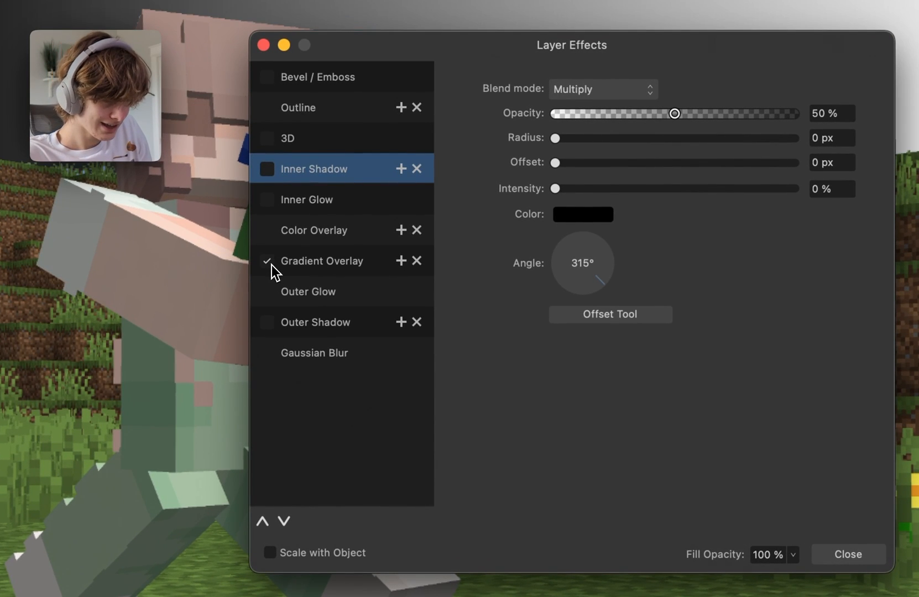
{"action": "left_click", "coordinate": [321, 260]}
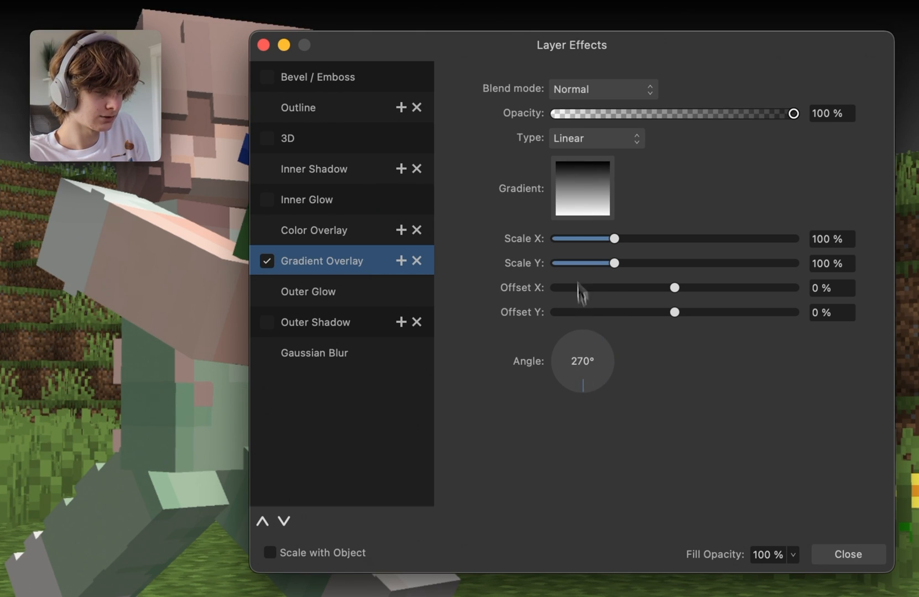
{"action": "left_click", "coordinate": [581, 188]}
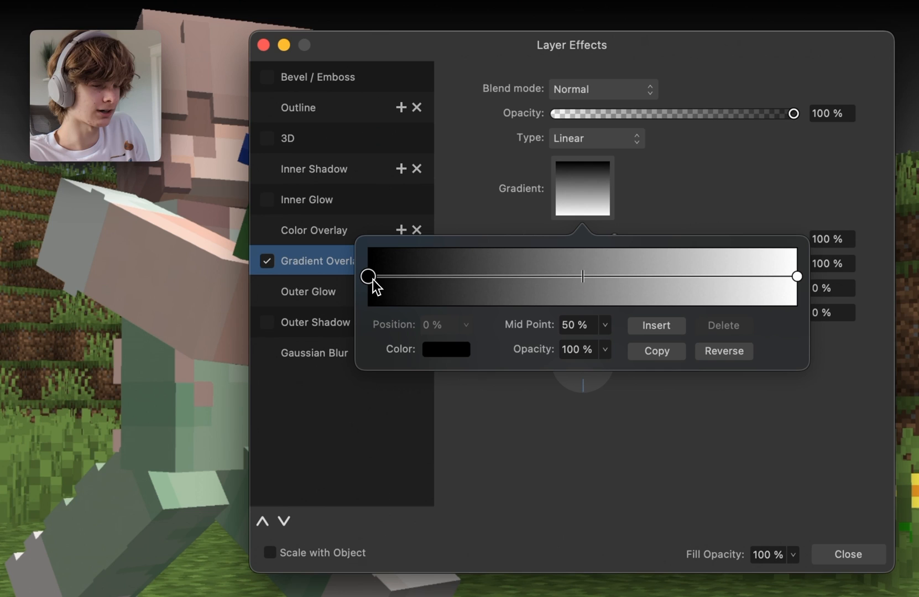
{"action": "left_click", "coordinate": [447, 350]}
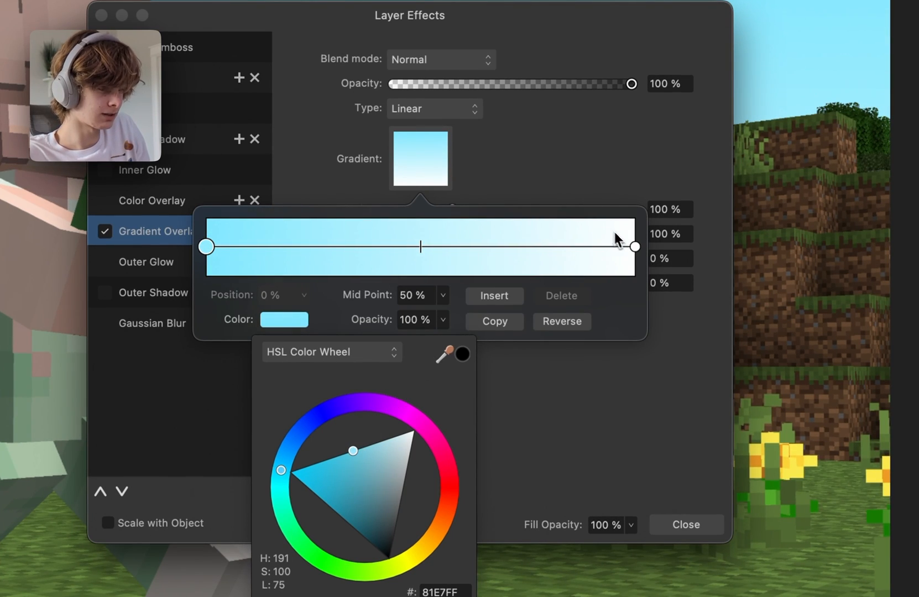
{"action": "left_click", "coordinate": [634, 246]}
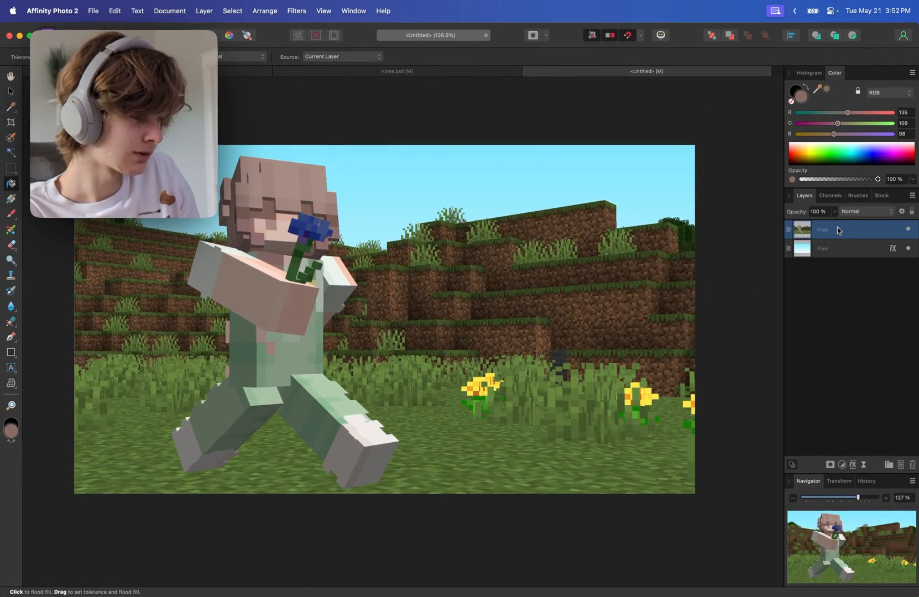
{"action": "mouse_move", "coordinate": [854, 465]}
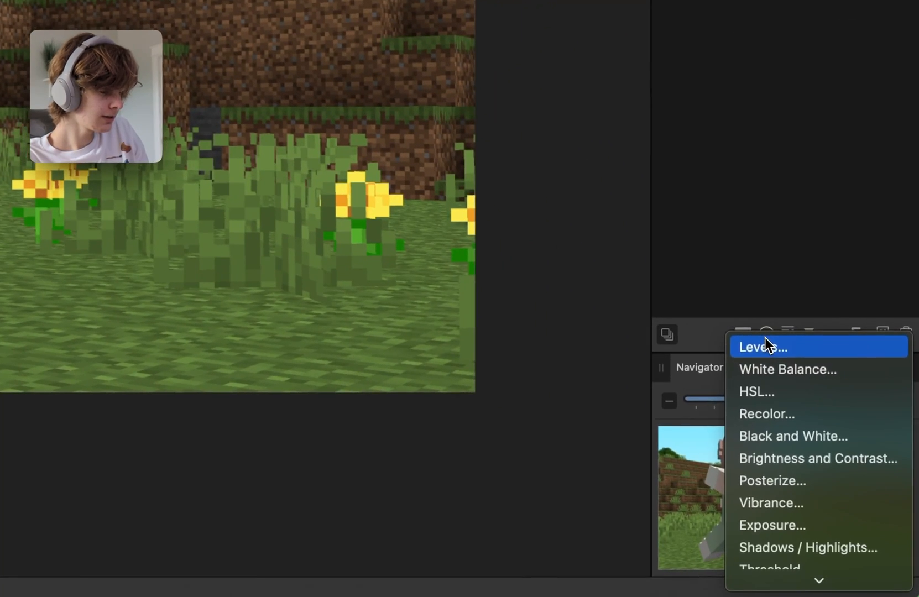
Add a Brightness/Contrast adjustment at about 37% brightness, then a Vibrance adjustment.
{"action": "left_click", "coordinate": [819, 458]}
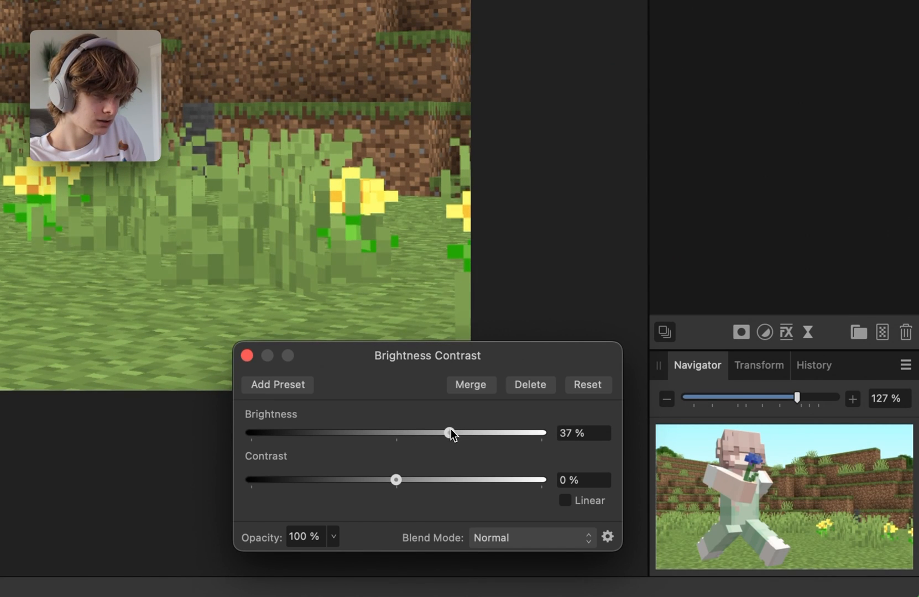
{"action": "left_click", "coordinate": [245, 355]}
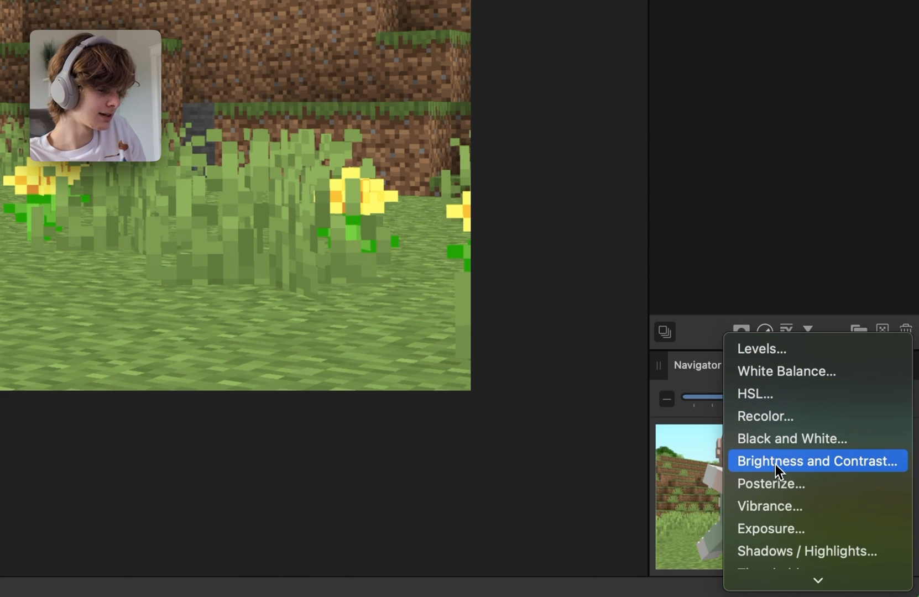
{"action": "mouse_move", "coordinate": [786, 505]}
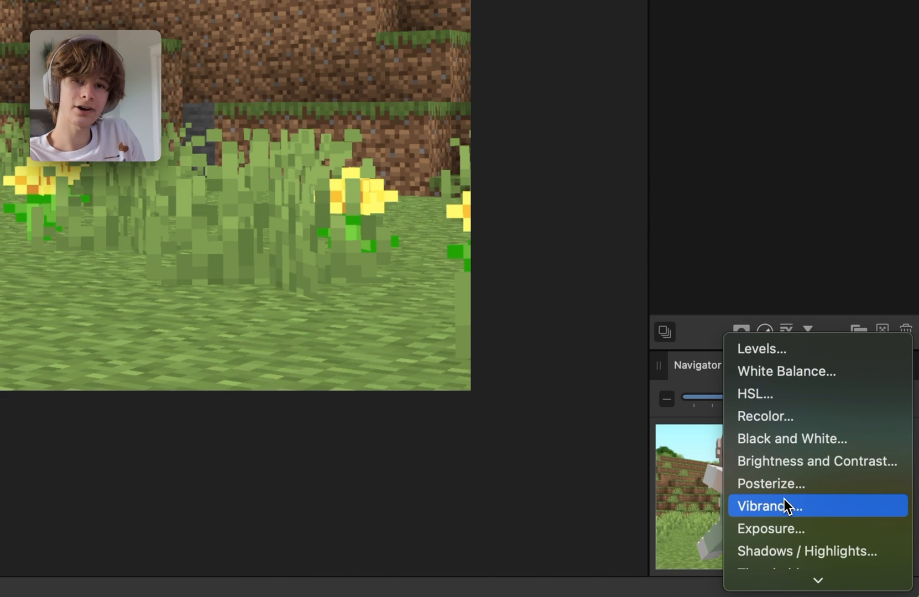
{"action": "left_click", "coordinate": [771, 505]}
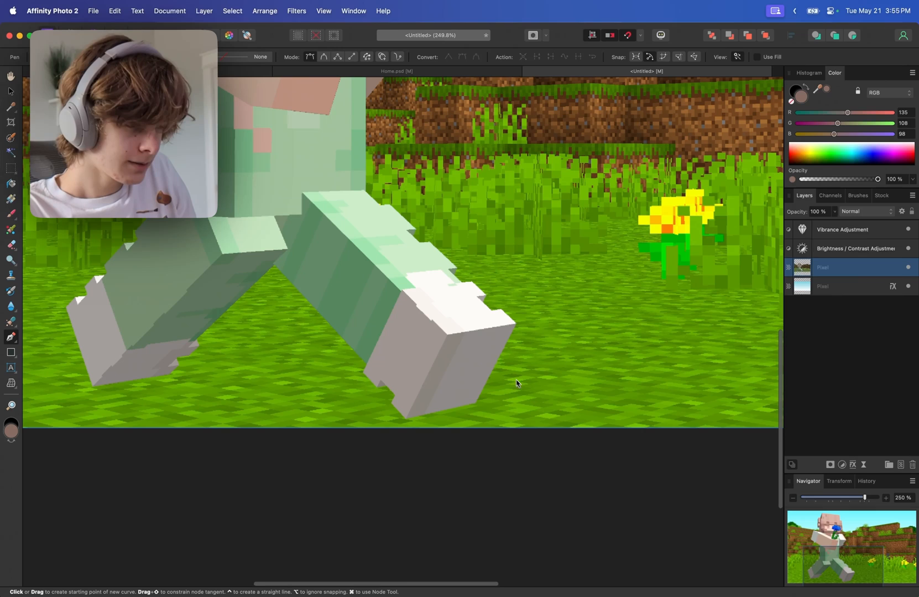
Trace the character's outline, copy it onto its own layer and clear the selection.
{"action": "left_click", "coordinate": [11, 404]}
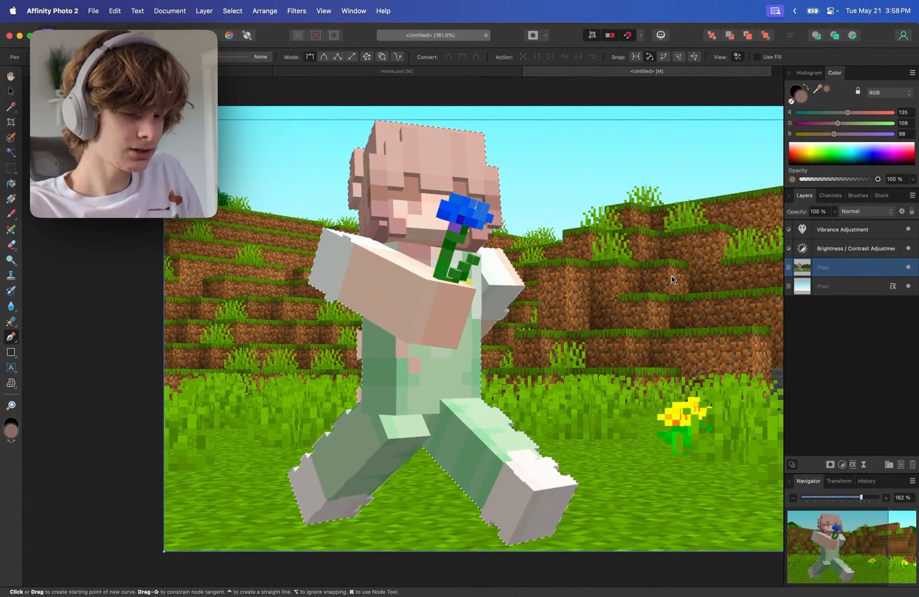
{"action": "key", "text": "cmd+v"}
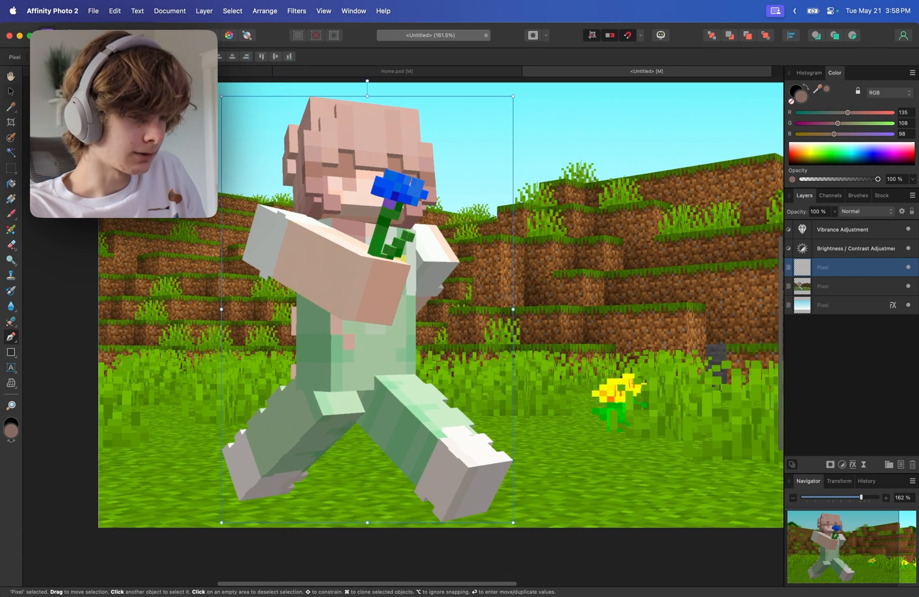
{"action": "key", "text": "cmd+z"}
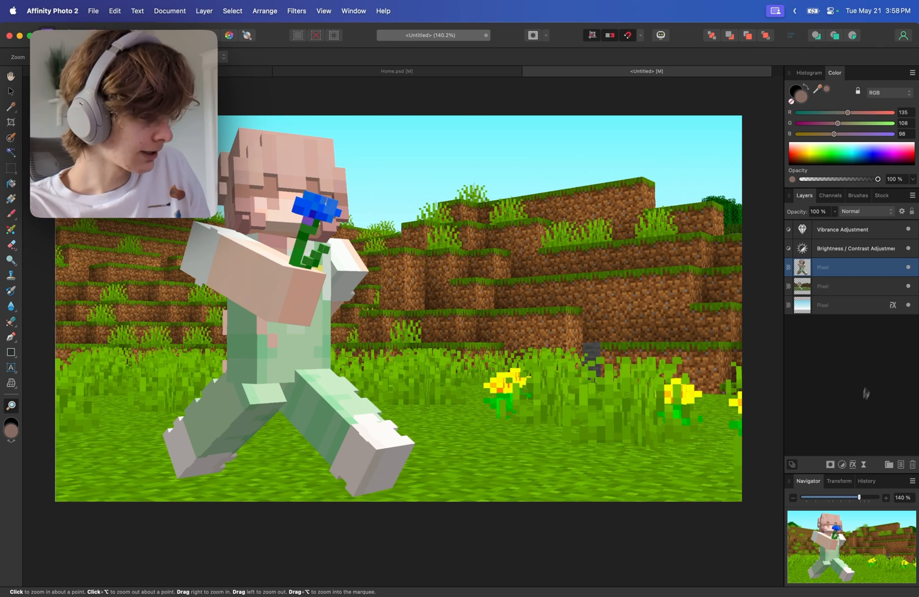
Add a white Inner Shadow edge highlight to the character with tiny radius and large offset.
{"action": "left_click", "coordinate": [893, 306]}
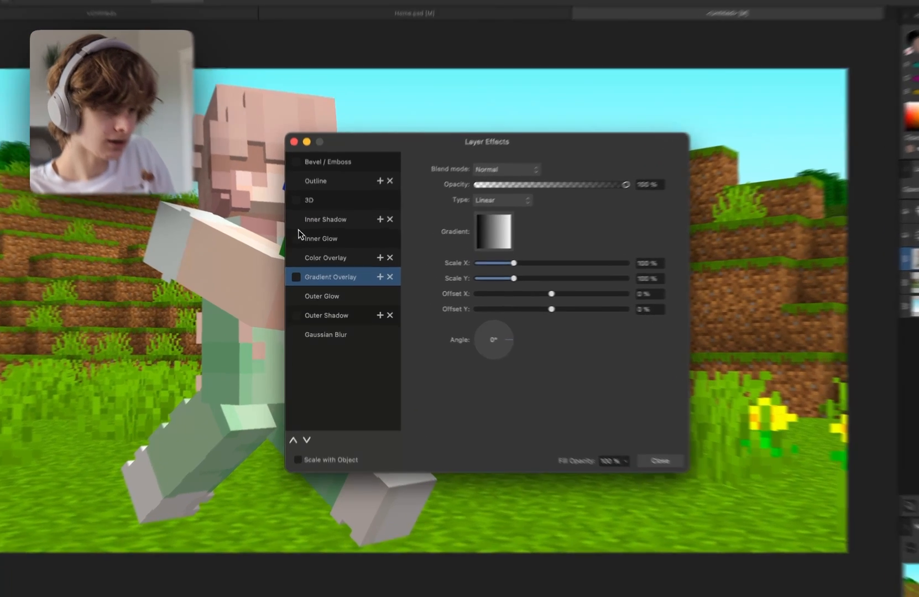
{"action": "left_click", "coordinate": [327, 219]}
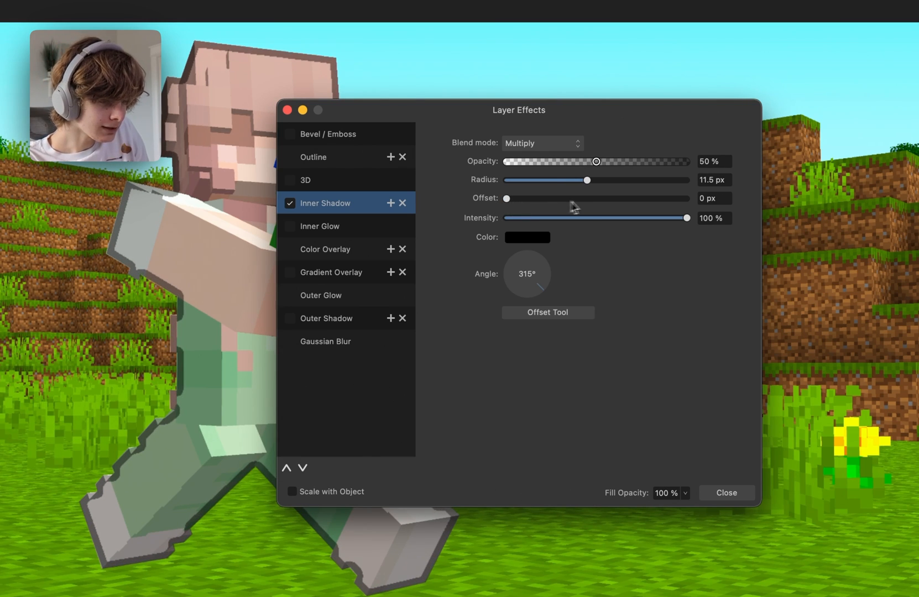
{"action": "left_click", "coordinate": [525, 238]}
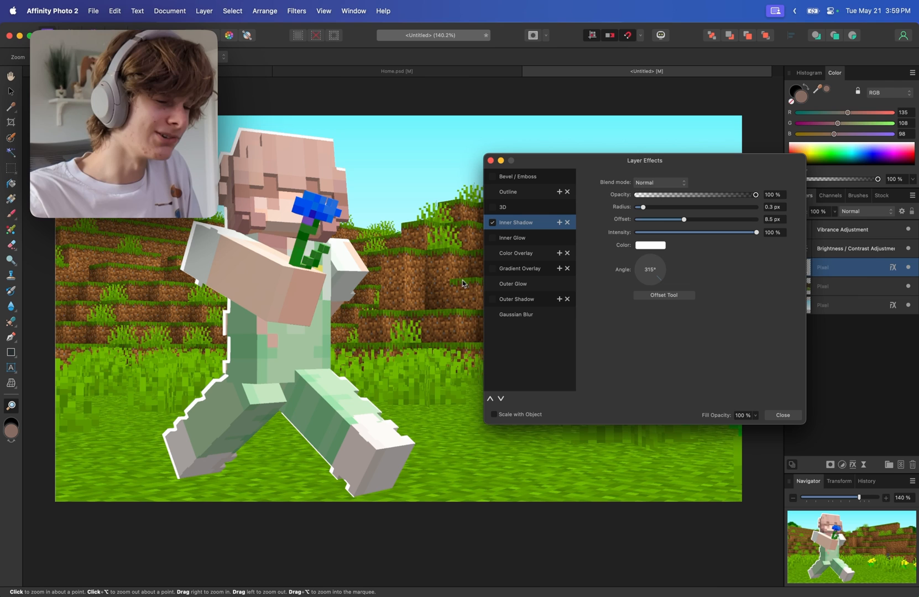
Try a Gradient Overlay blended as Overlay, switch it back off, and close the effects.
{"action": "left_click", "coordinate": [520, 268]}
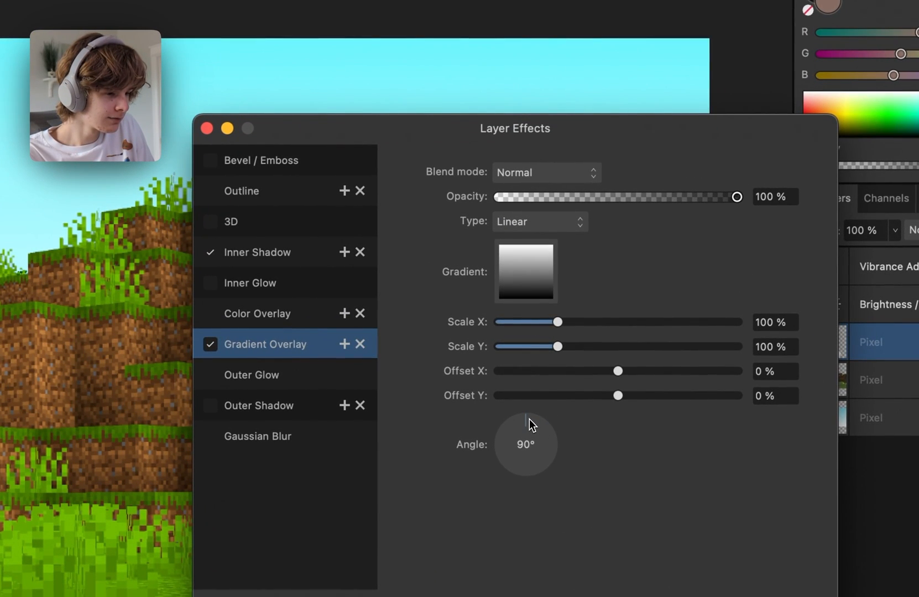
{"action": "left_click", "coordinate": [545, 173]}
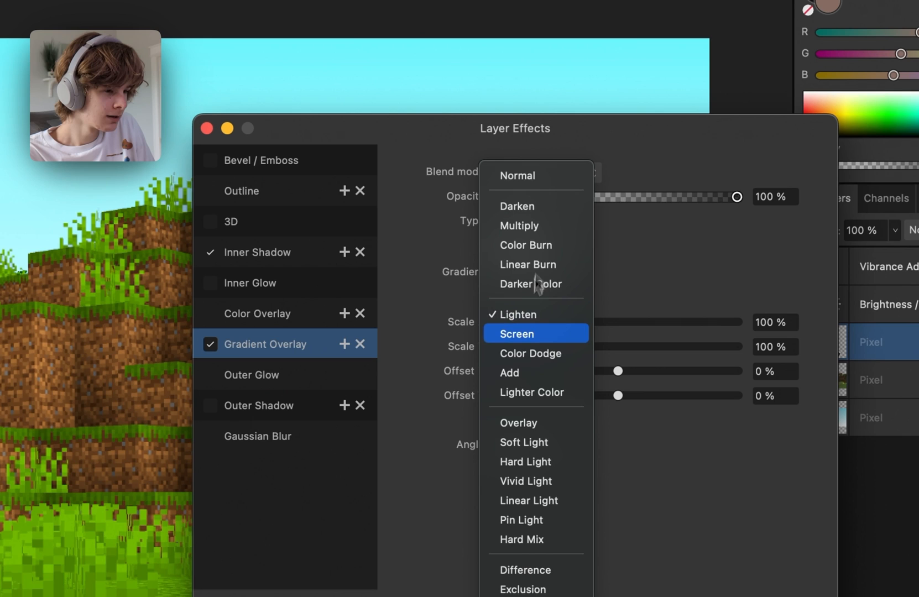
{"action": "left_click", "coordinate": [516, 423]}
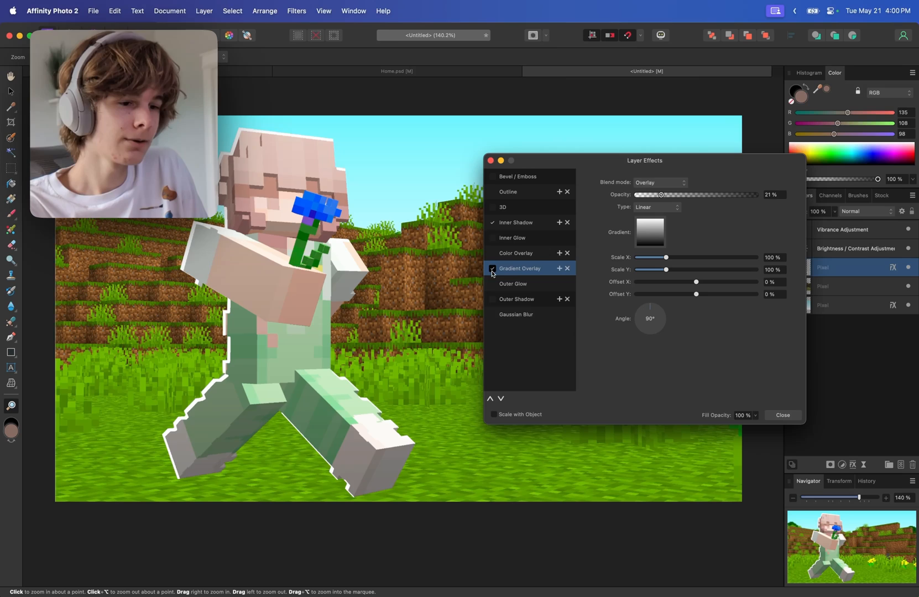
{"action": "left_click", "coordinate": [493, 269]}
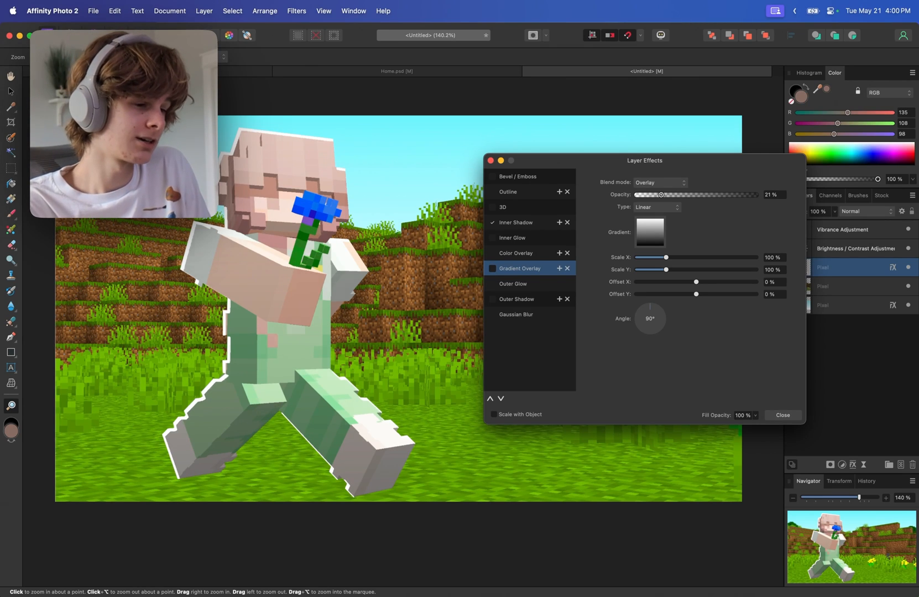
{"action": "left_click", "coordinate": [782, 415]}
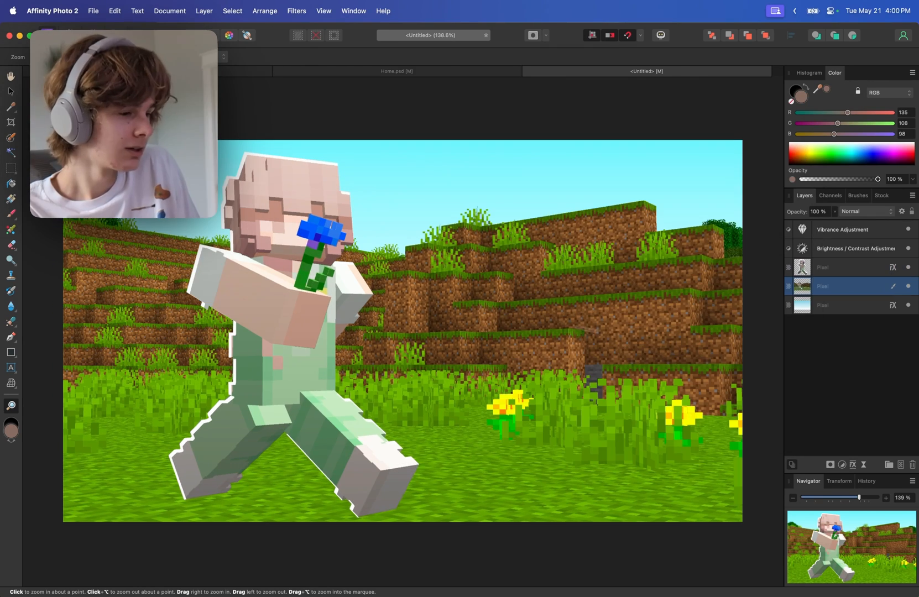
{"action": "mouse_move", "coordinate": [900, 465]}
{"action": "type", "text": "40"}
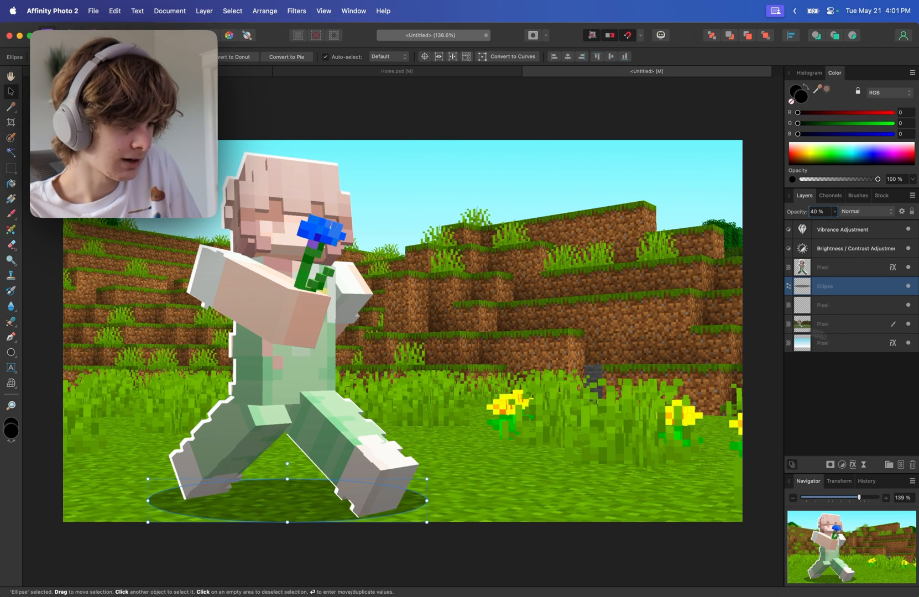
Confirm the soft black oval shadow at 40% opacity beneath the character's feet.
{"action": "left_click", "coordinate": [11, 405]}
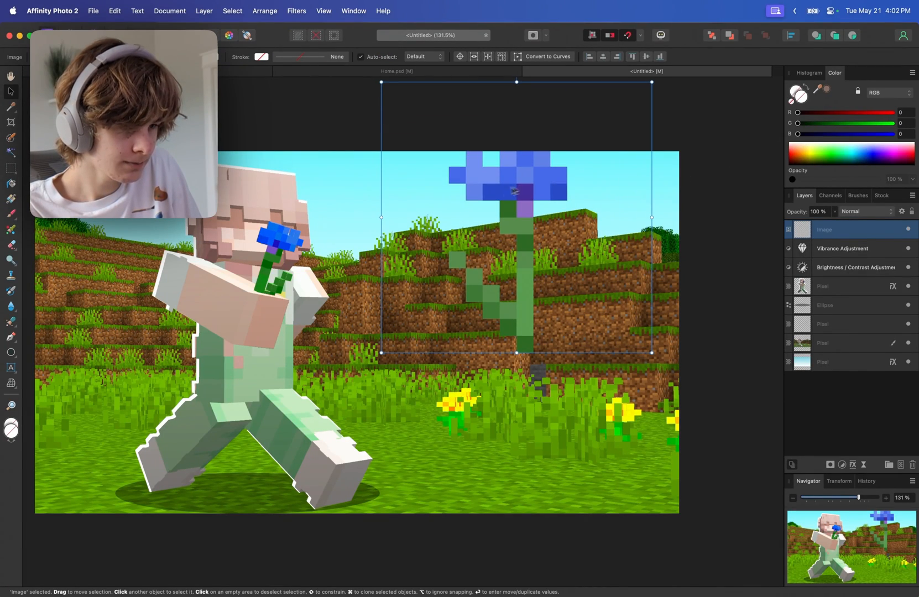
Copy the character layer's effects and select the enlarged flower to receive them.
{"action": "left_click", "coordinate": [832, 287]}
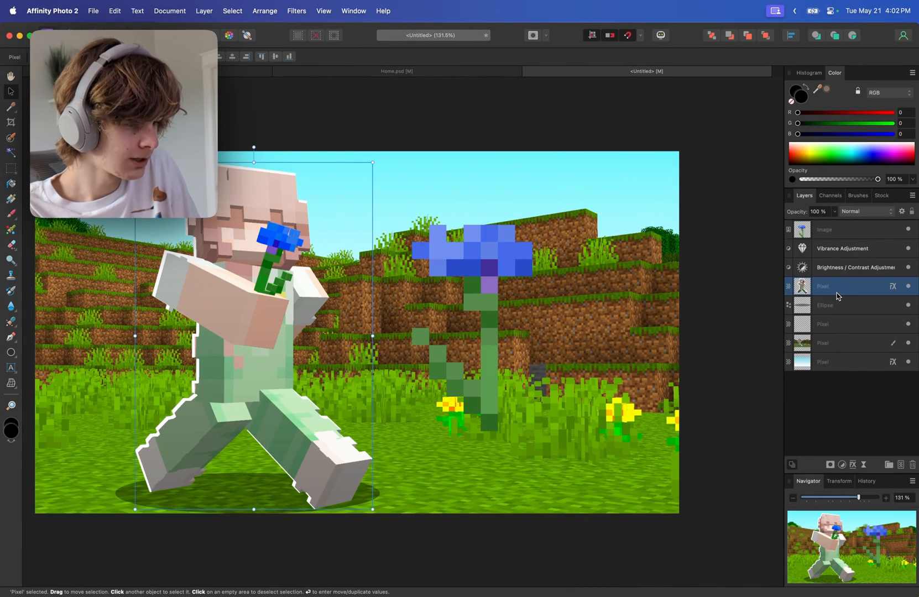
{"action": "key", "text": "cmd+c"}
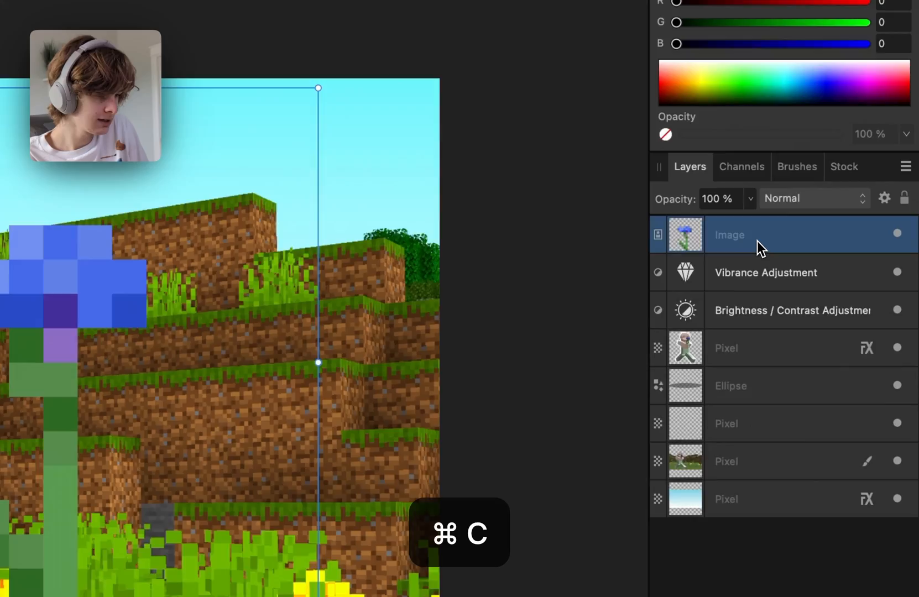
{"action": "left_click", "coordinate": [229, 22]}
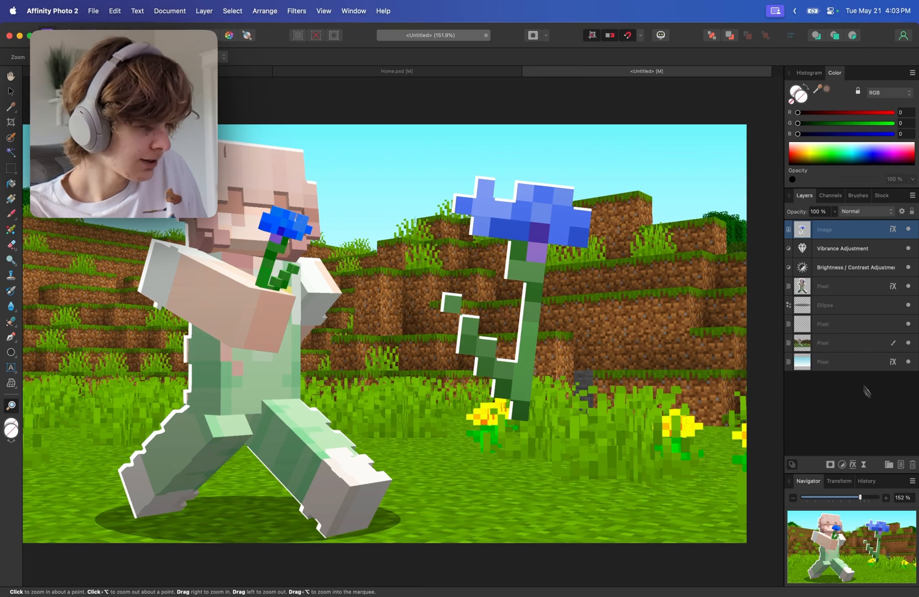
{"action": "mouse_move", "coordinate": [890, 465]}
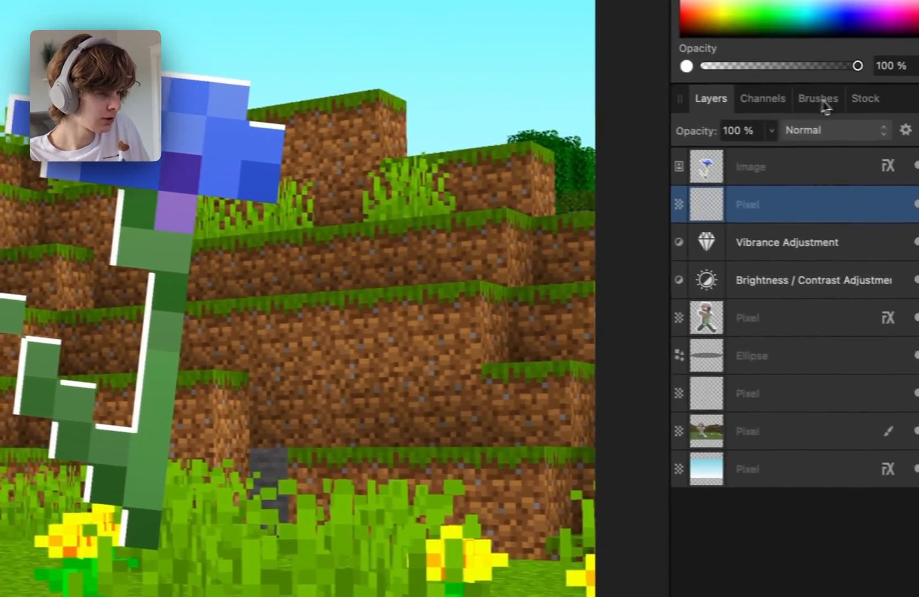
Paint a soft white glow around the flower and blend the glow layer as Overlay.
{"action": "left_click", "coordinate": [818, 97]}
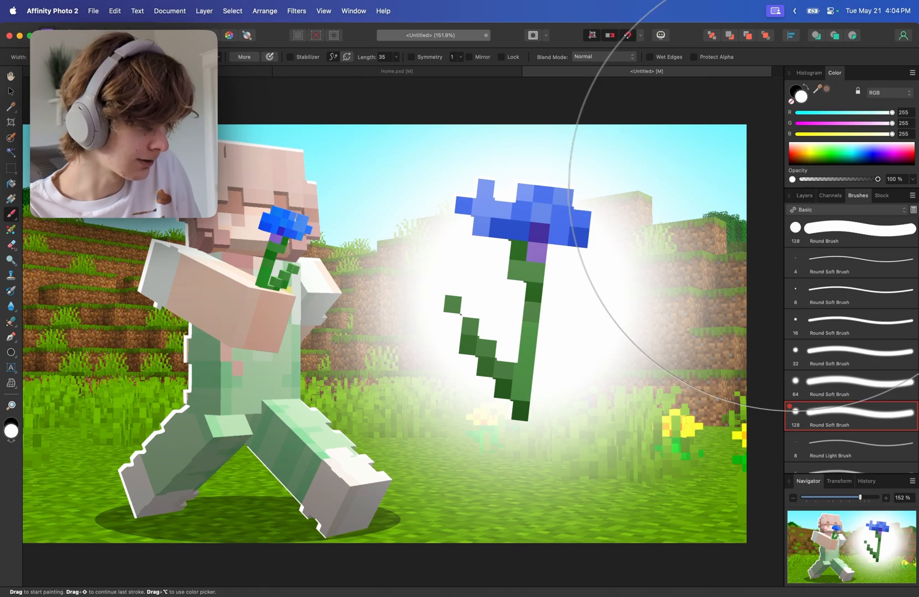
{"action": "left_click", "coordinate": [850, 213]}
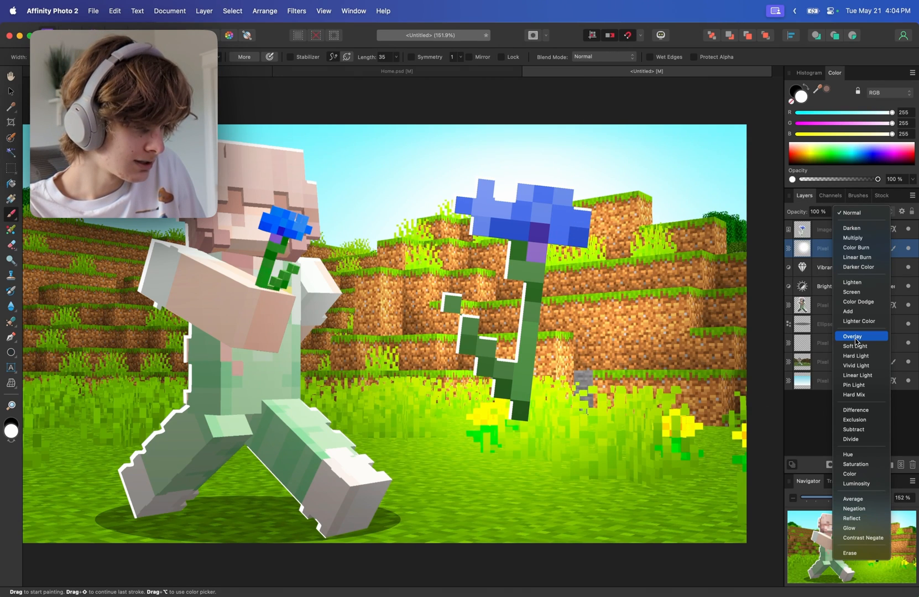
{"action": "left_click", "coordinate": [853, 336]}
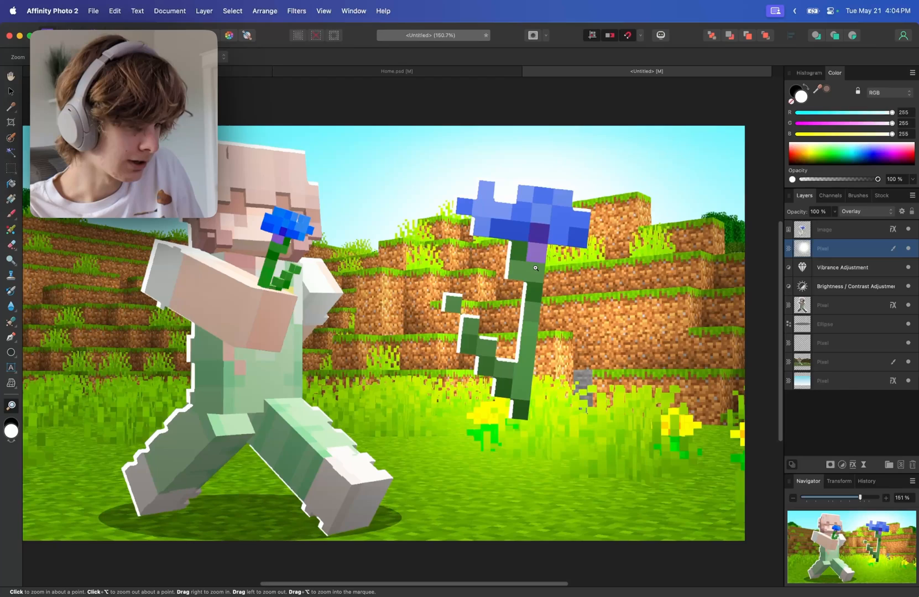
{"action": "left_click", "coordinate": [534, 268]}
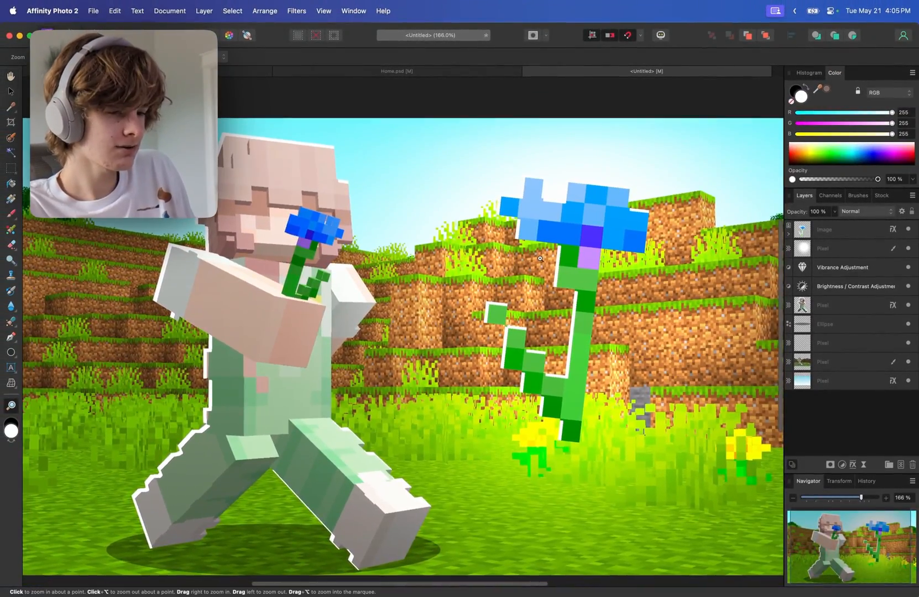
{"action": "left_click", "coordinate": [482, 289]}
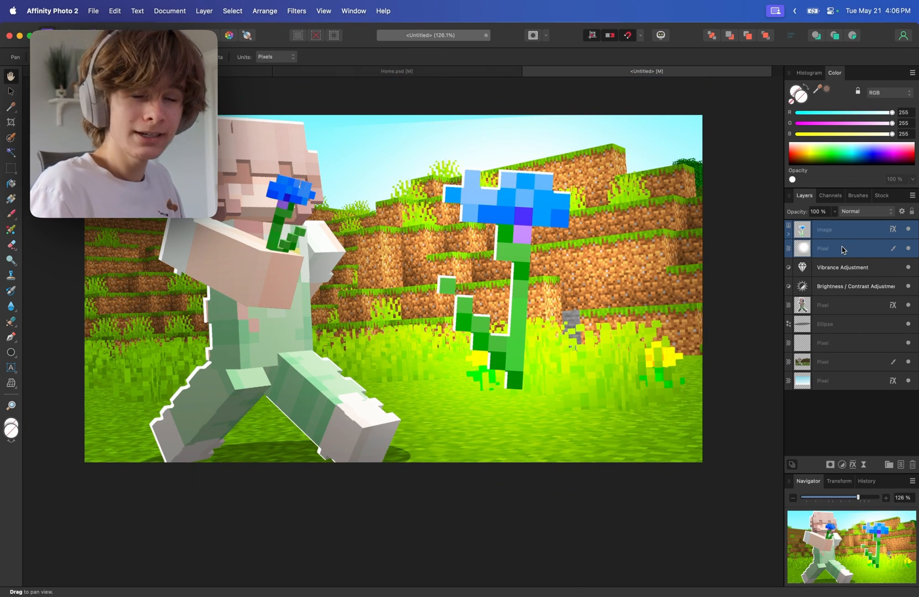
{"action": "left_click", "coordinate": [849, 229]}
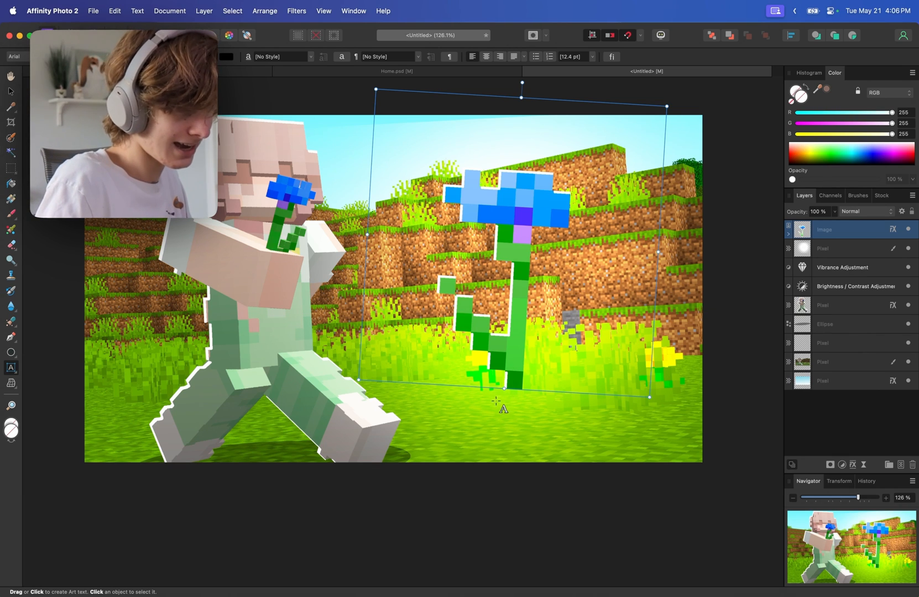
Enter the title text 'MAGIC' on the thumbnail.
{"action": "type", "text": "MAGIC"}
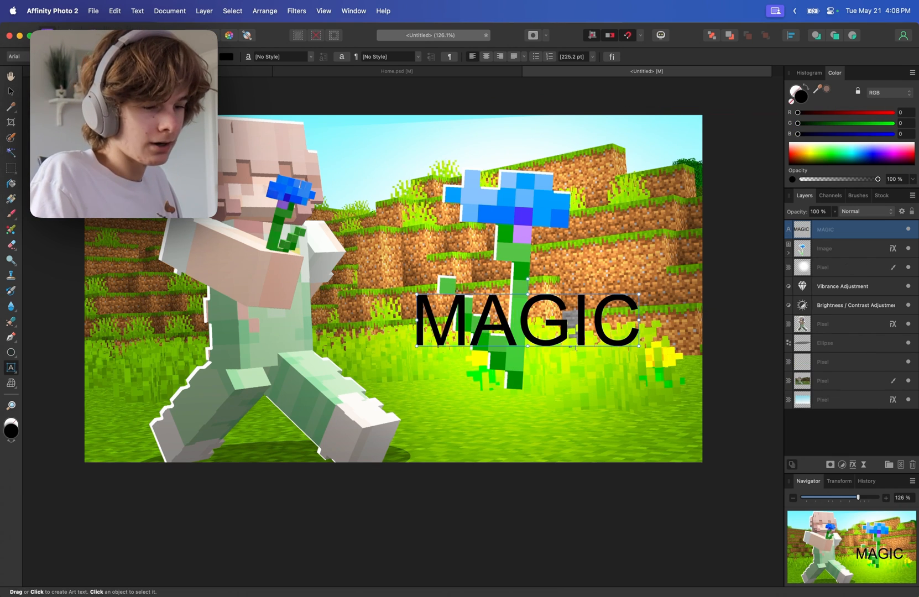
{"action": "left_click", "coordinate": [35, 56]}
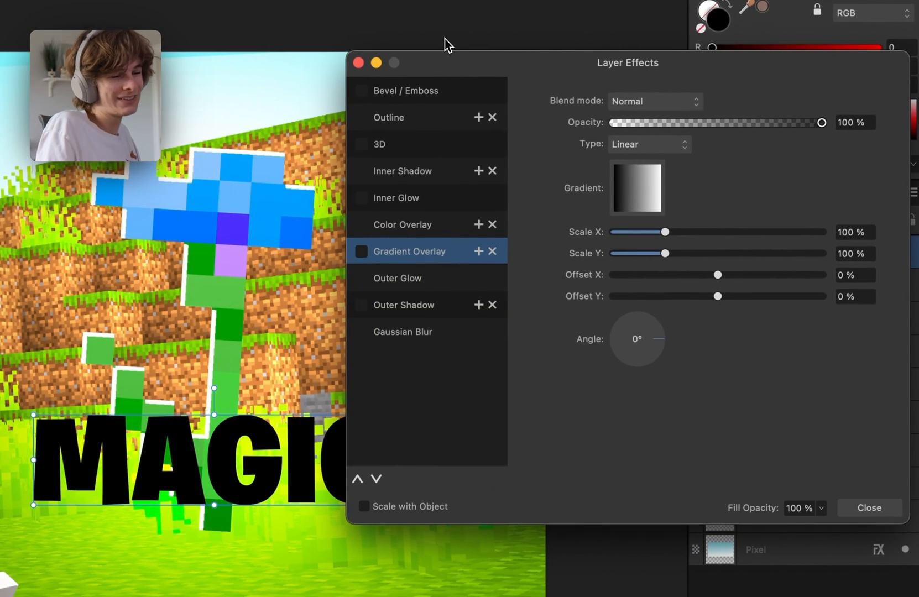
{"action": "mouse_move", "coordinate": [369, 208]}
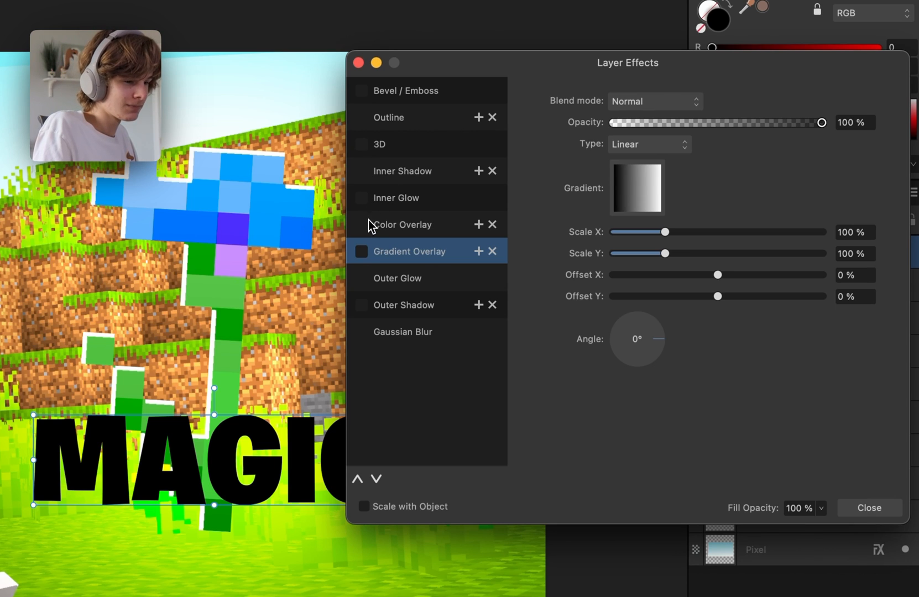
Give MAGIC a yellow Color Overlay and a black Outline.
{"action": "left_click", "coordinate": [402, 223]}
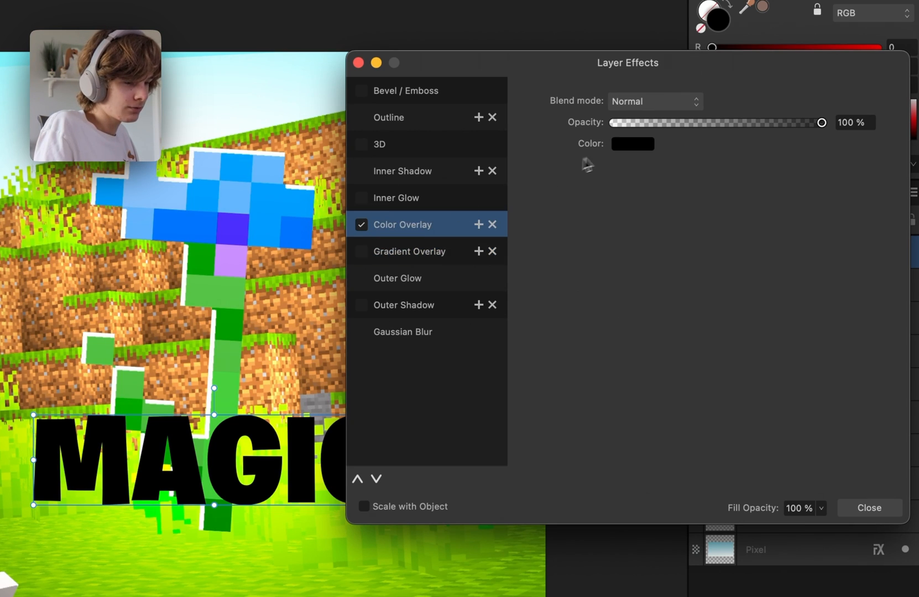
{"action": "left_click", "coordinate": [632, 144]}
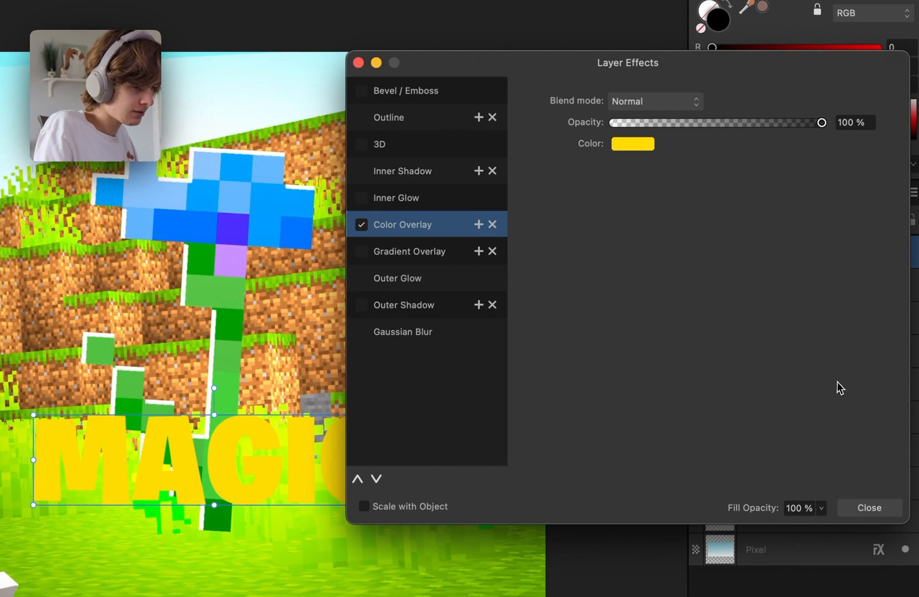
{"action": "left_click", "coordinate": [388, 116]}
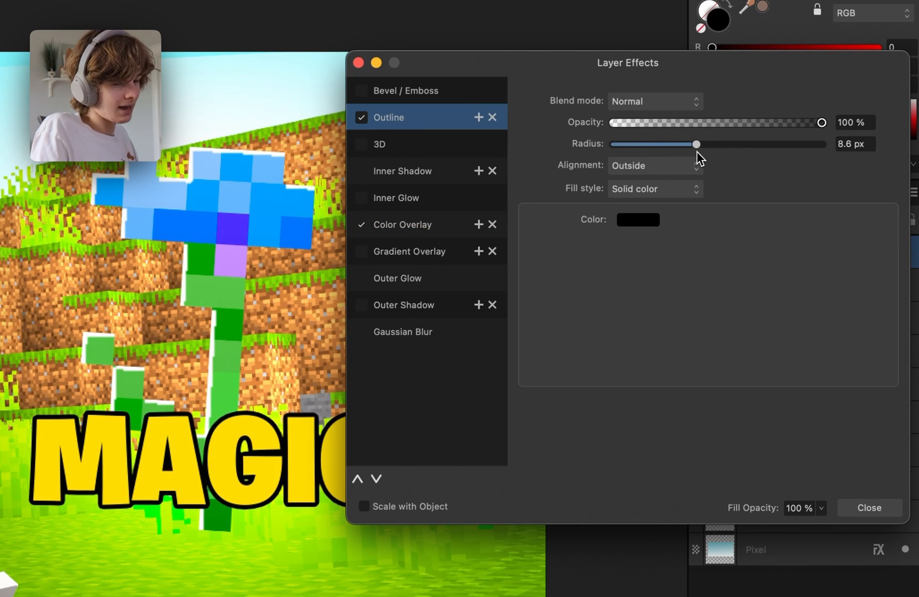
Add a Normal-blend black Outer Shadow below MAGIC, match outline and shadow at 13.6 px, and apply.
{"action": "left_click", "coordinate": [404, 306]}
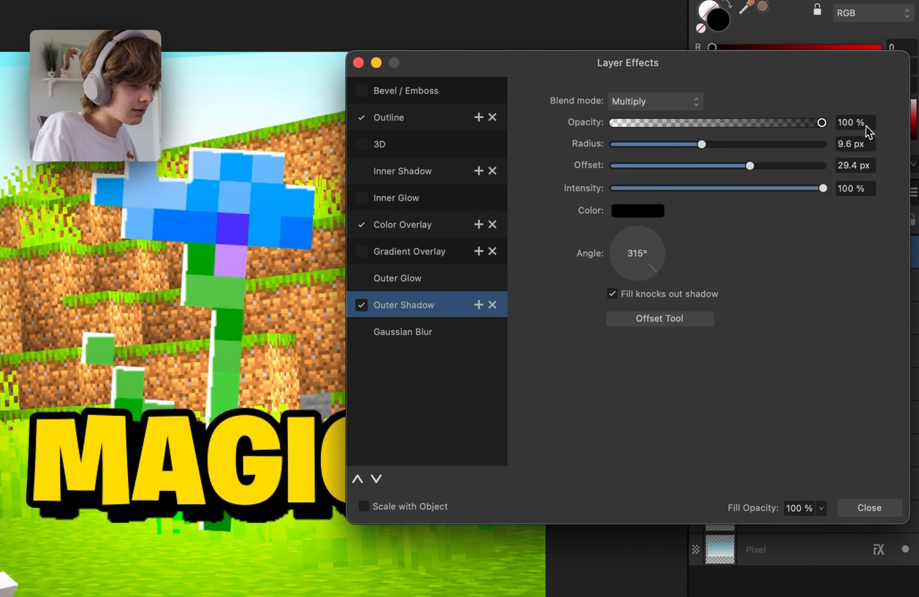
{"action": "left_click", "coordinate": [654, 102]}
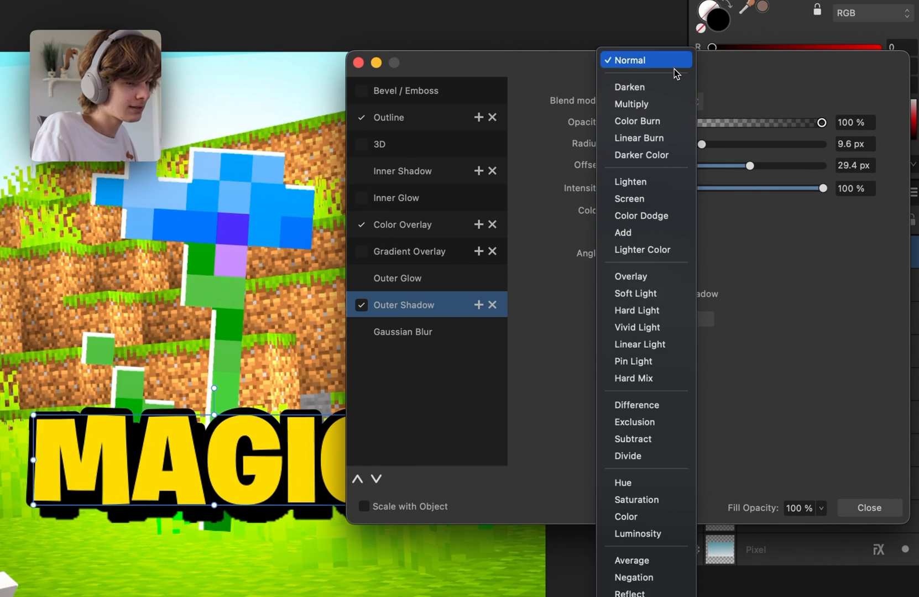
{"action": "left_click", "coordinate": [630, 59]}
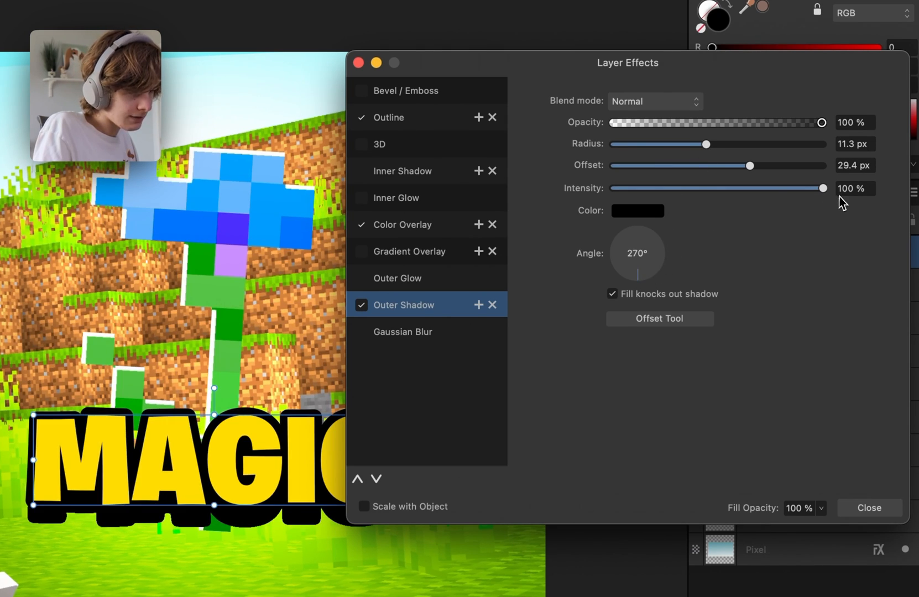
{"action": "left_click", "coordinate": [388, 117]}
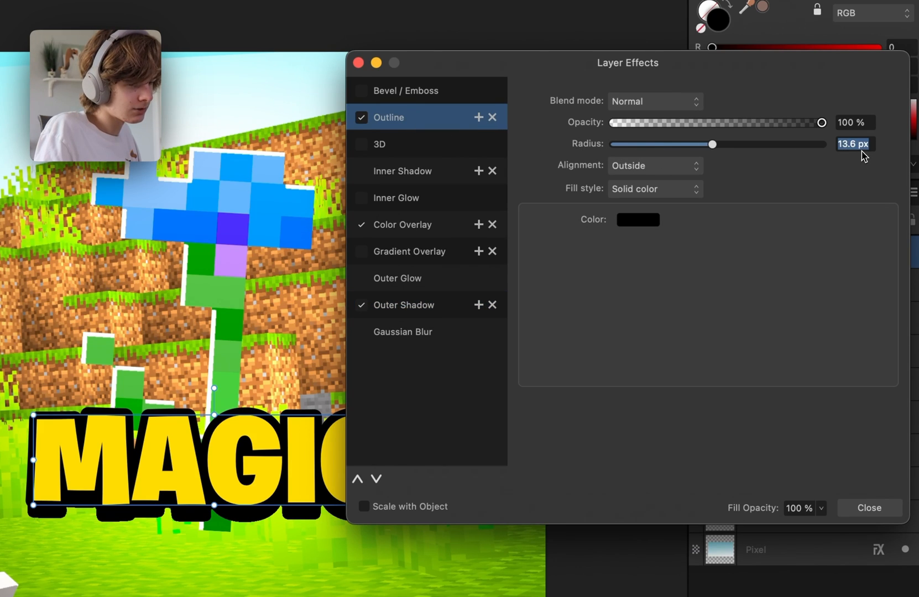
{"action": "key", "text": "cmd+c"}
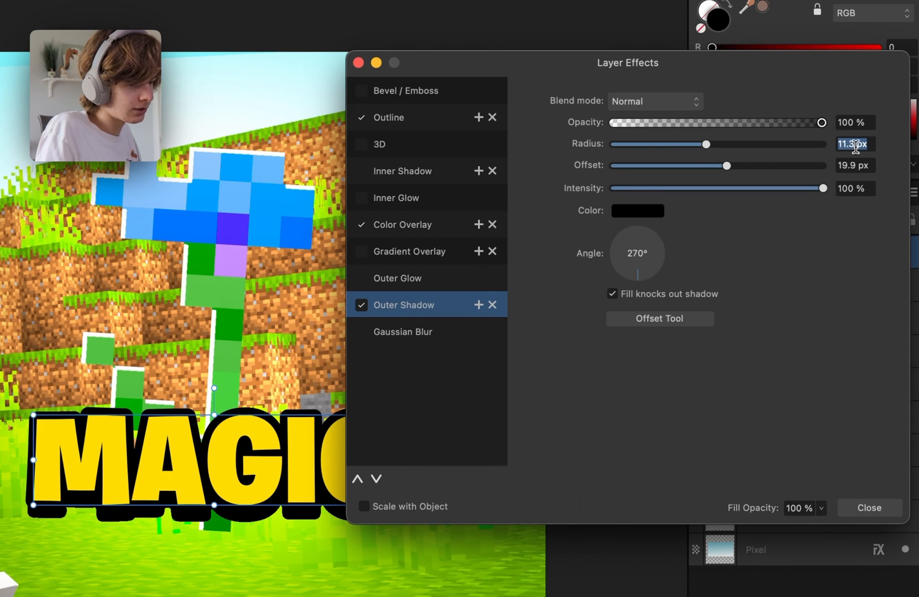
{"action": "key", "text": "cmd+v"}
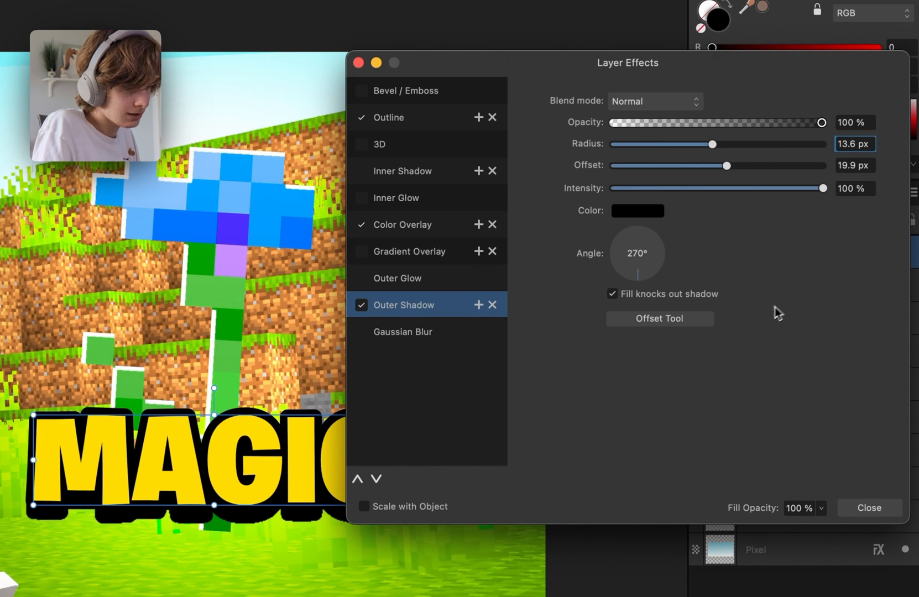
{"action": "left_click", "coordinate": [870, 508]}
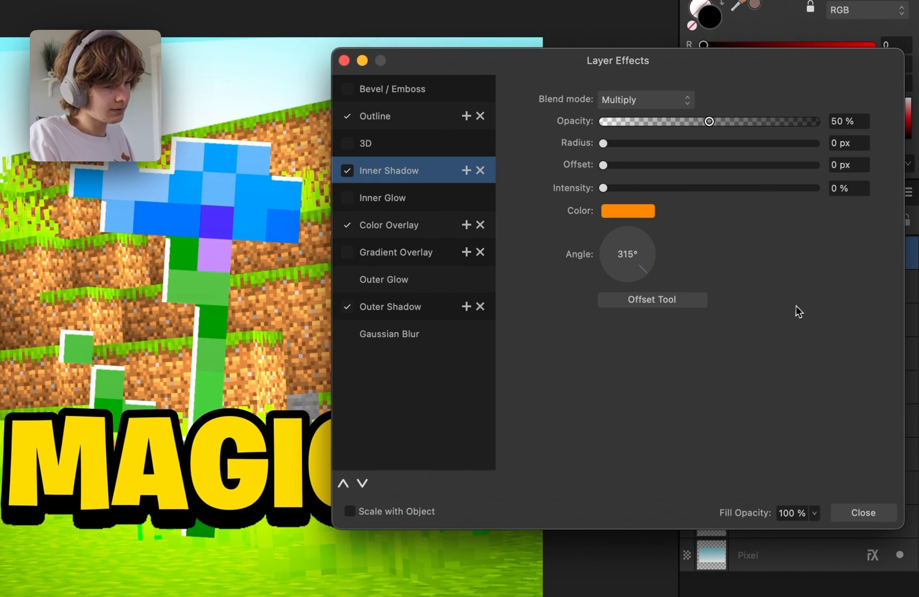
Set the orange inner shadow to full strength along MAGIC's letters and close the effects.
{"action": "left_click", "coordinate": [645, 100]}
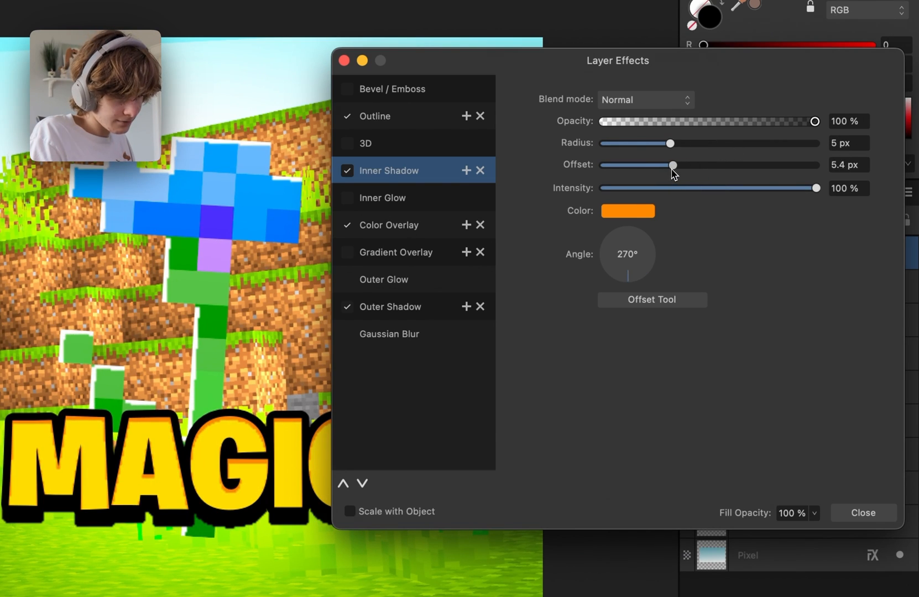
{"action": "left_click", "coordinate": [862, 513]}
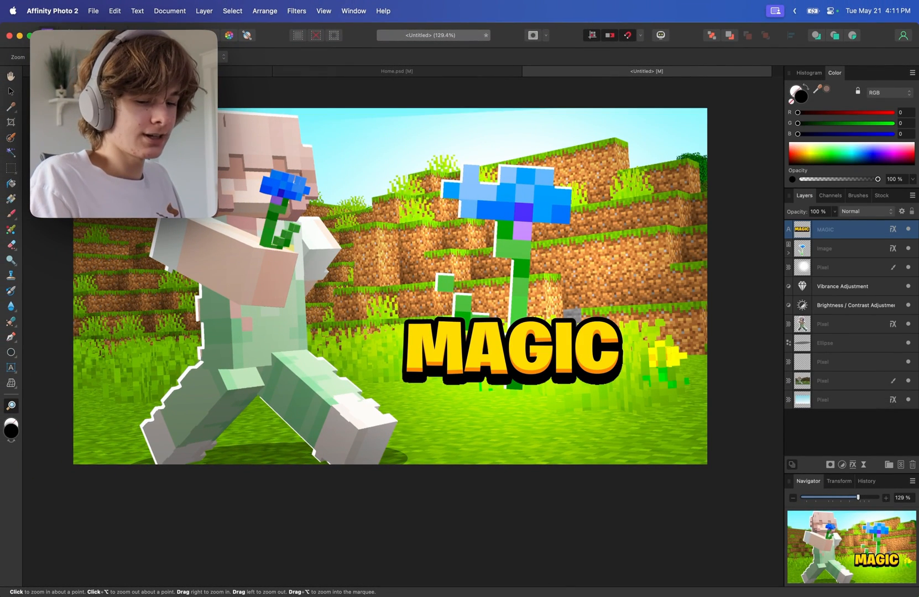
Duplicate the MAGIC text layer as the FLOWER line and bring up its effects.
{"action": "key", "text": "cmd+v"}
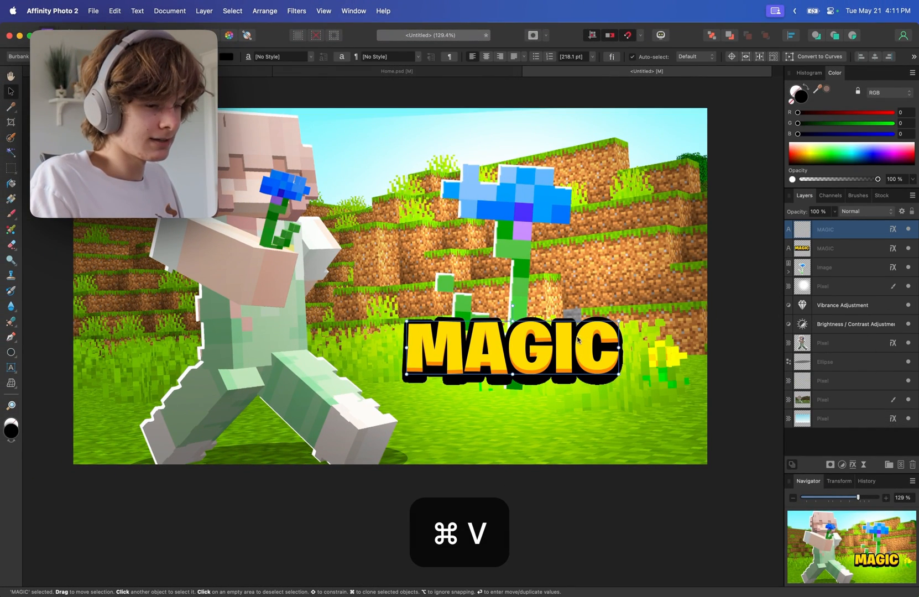
{"action": "key", "text": "cmd+v"}
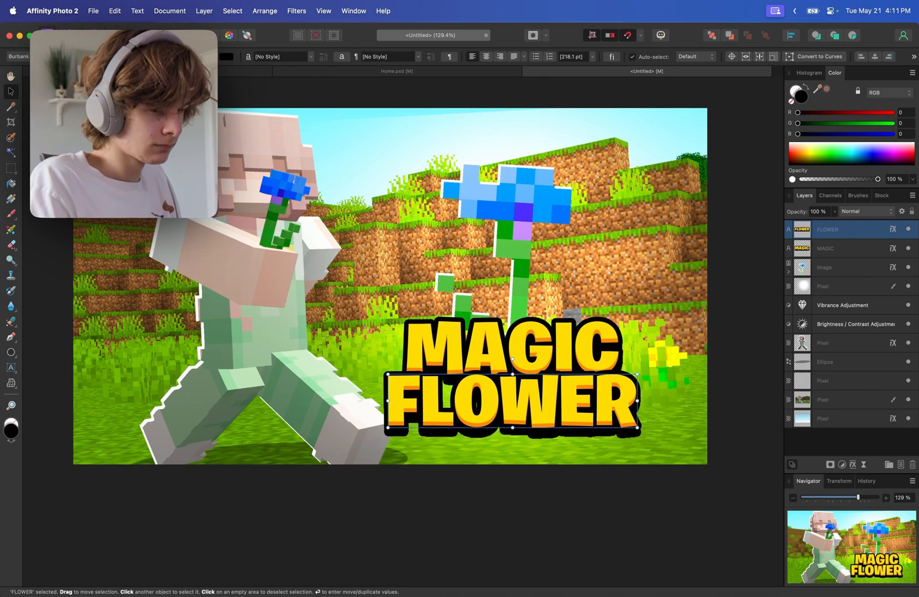
{"action": "left_click", "coordinate": [894, 229]}
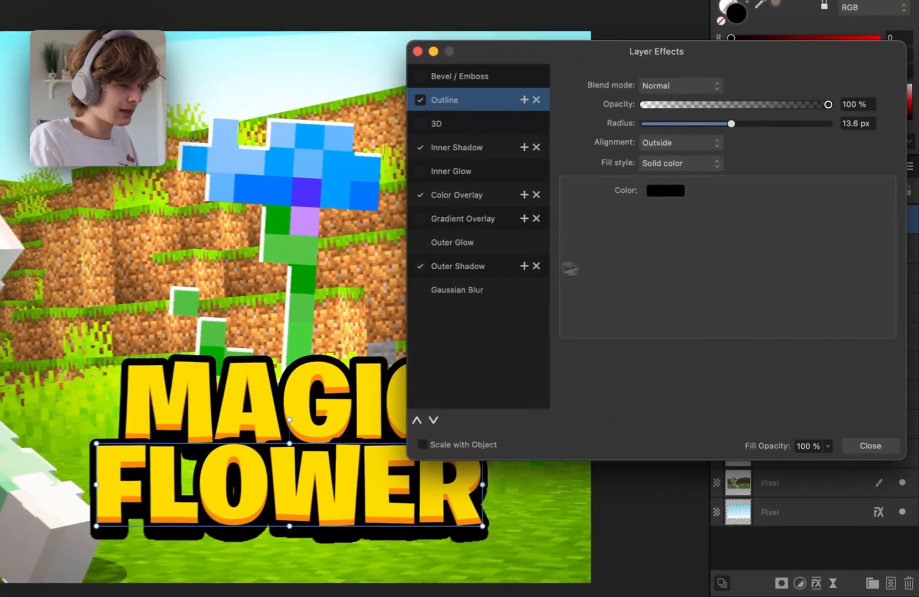
Change FLOWER's Color Overlay to white and its Inner Shadow to light grey.
{"action": "left_click", "coordinate": [452, 195]}
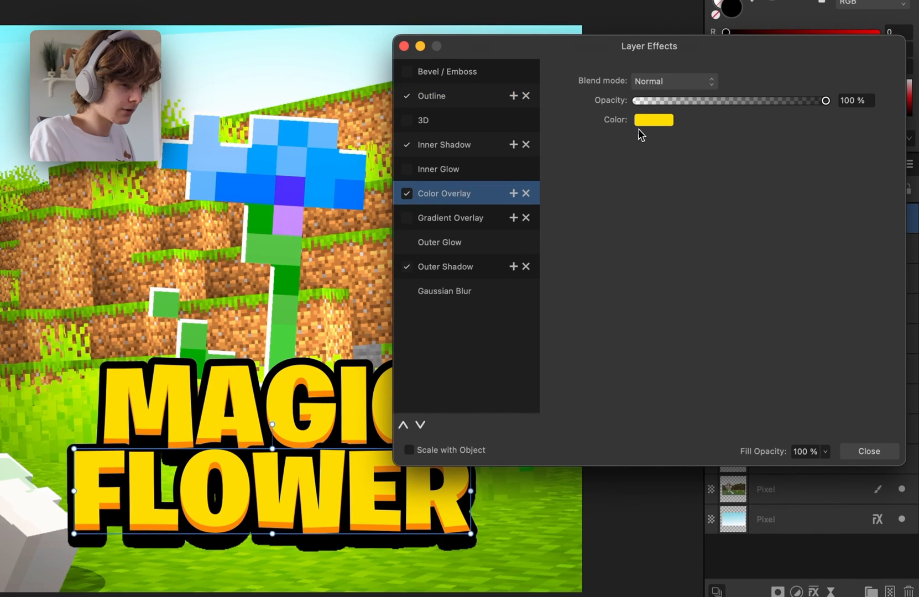
{"action": "left_click", "coordinate": [653, 121]}
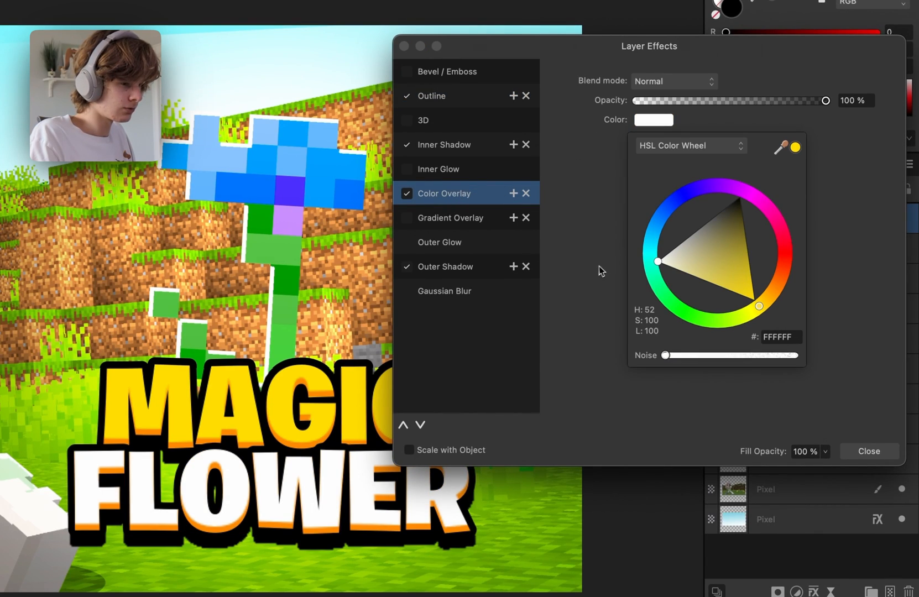
{"action": "left_click", "coordinate": [444, 143]}
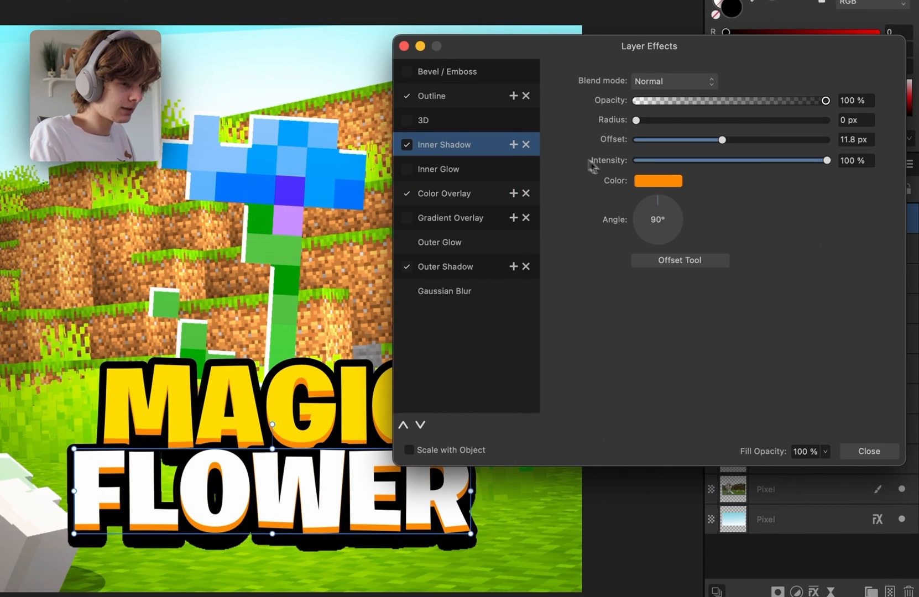
{"action": "mouse_move", "coordinate": [670, 279]}
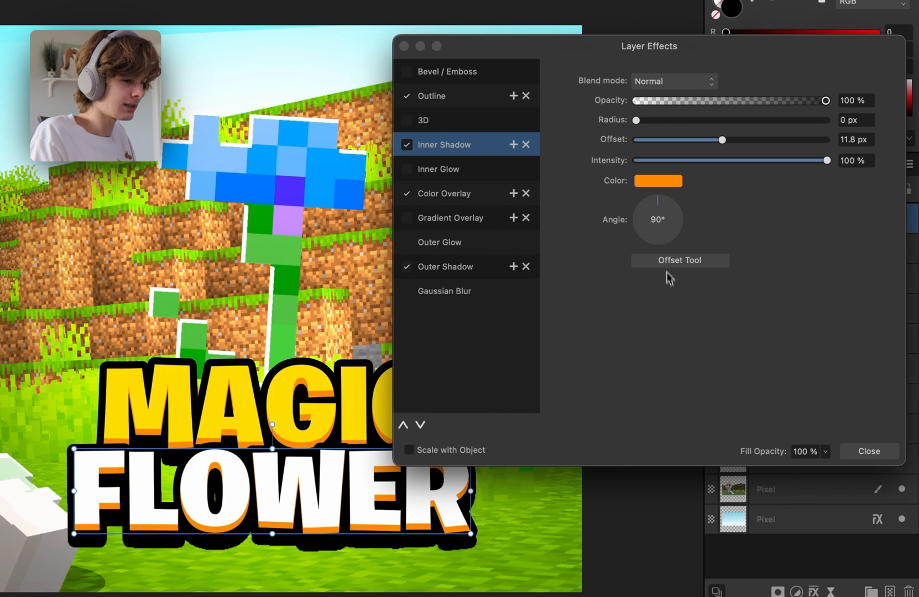
{"action": "left_click", "coordinate": [658, 181]}
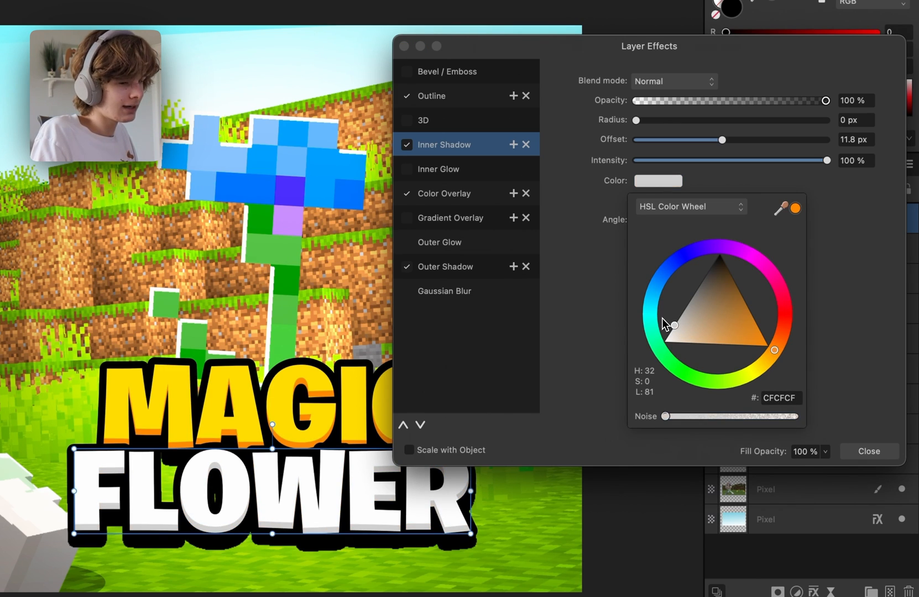
{"action": "left_click", "coordinate": [659, 317]}
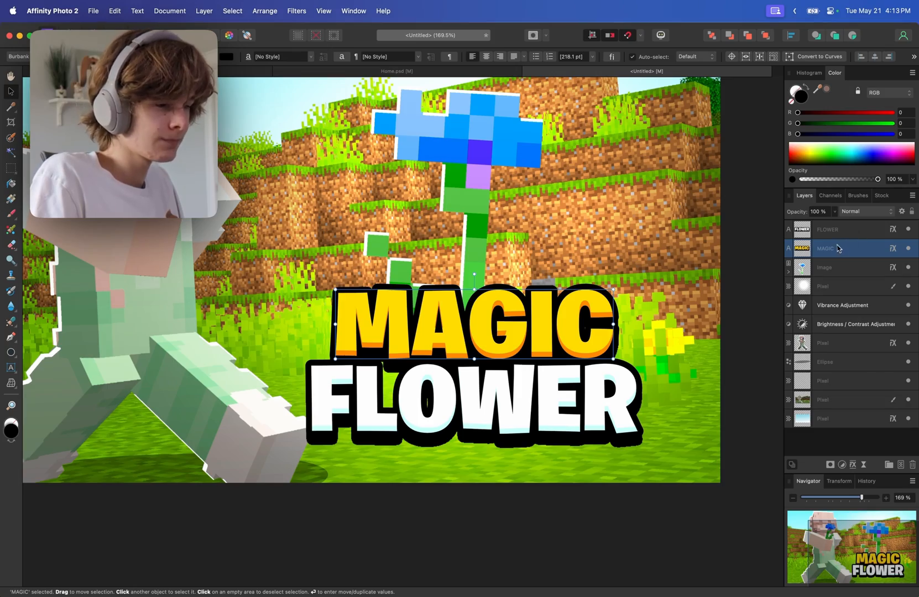
Rasterize the MAGIC and FLOWER text layers and bring up options to merge them.
{"action": "right_click", "coordinate": [838, 248]}
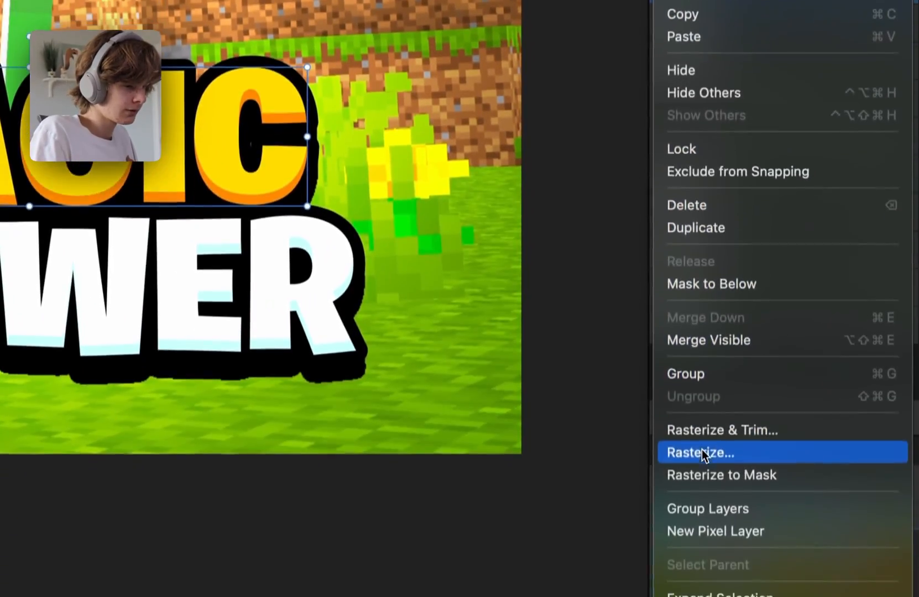
{"action": "left_click", "coordinate": [699, 452]}
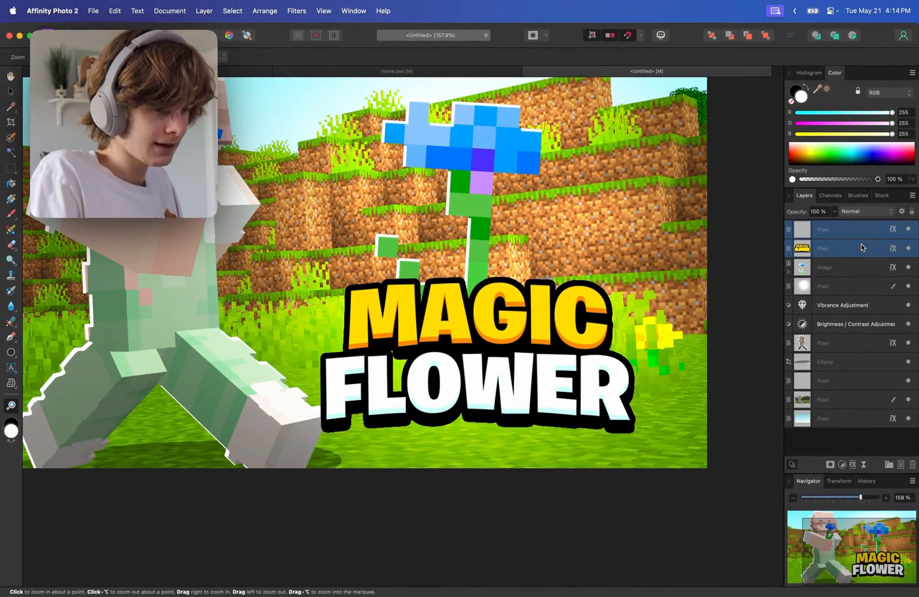
{"action": "right_click", "coordinate": [856, 248]}
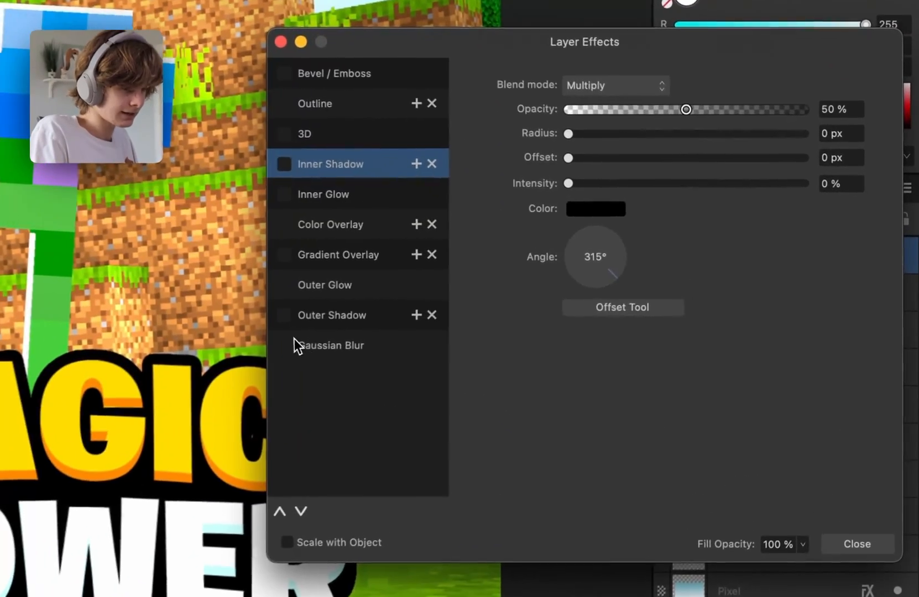
Give the merged title an Outer Shadow with Multiply 50% and a 100 px radius.
{"action": "left_click", "coordinate": [331, 316]}
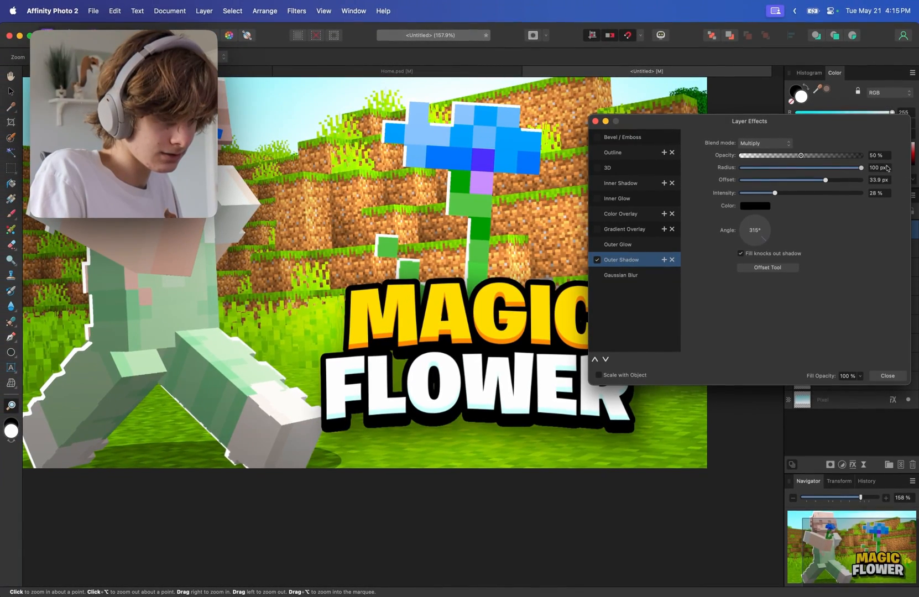
{"action": "left_click", "coordinate": [887, 376]}
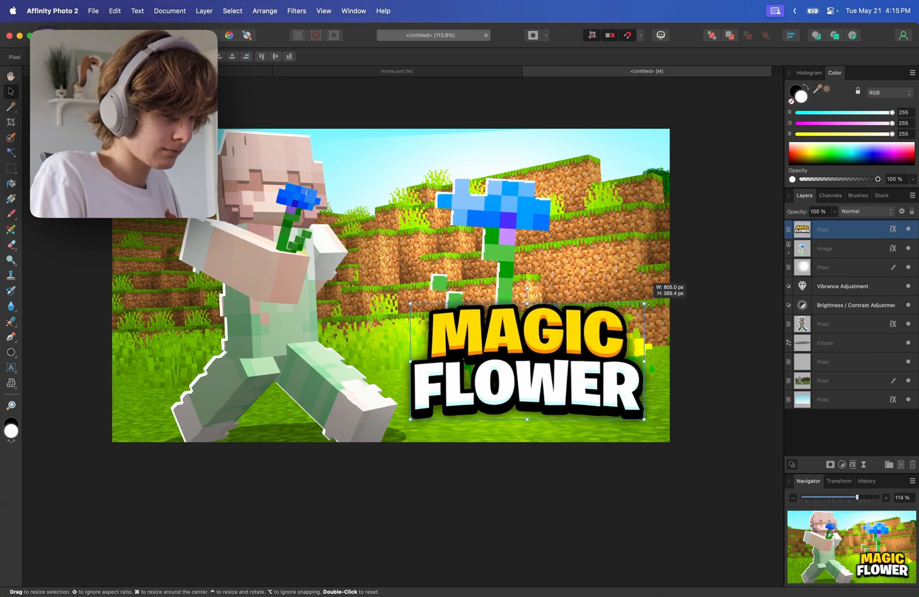
Select the background image layers and flood-select the large blue flower's petals.
{"action": "left_click", "coordinate": [826, 248]}
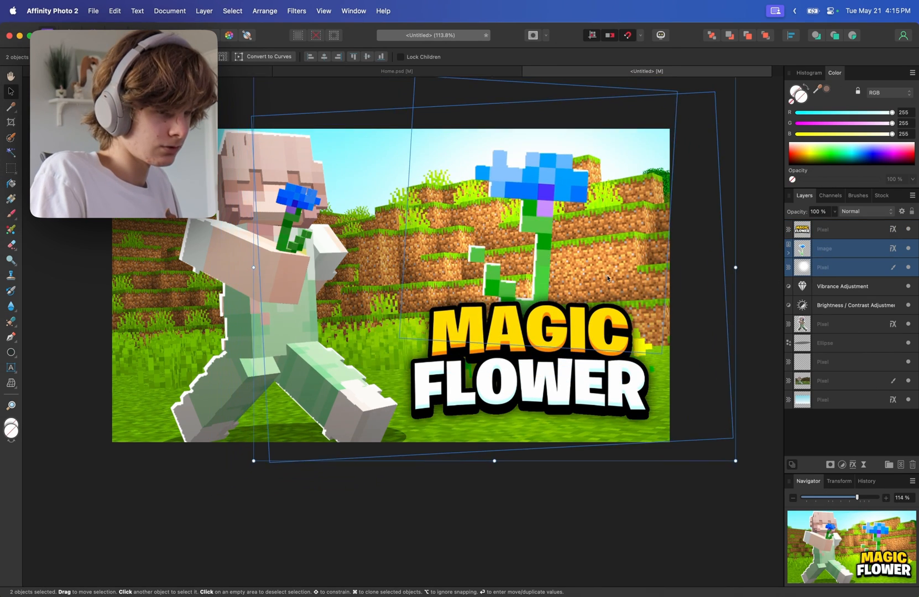
{"action": "left_click", "coordinate": [11, 151]}
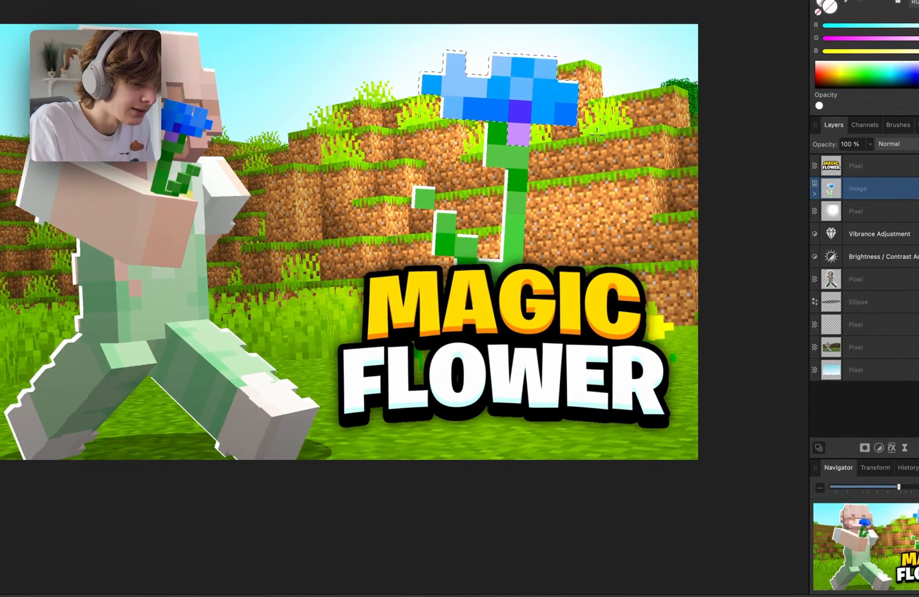
Recolour the large flower red with an HSL Shift adjustment at about -148.5° hue.
{"action": "key", "text": "cmd+u"}
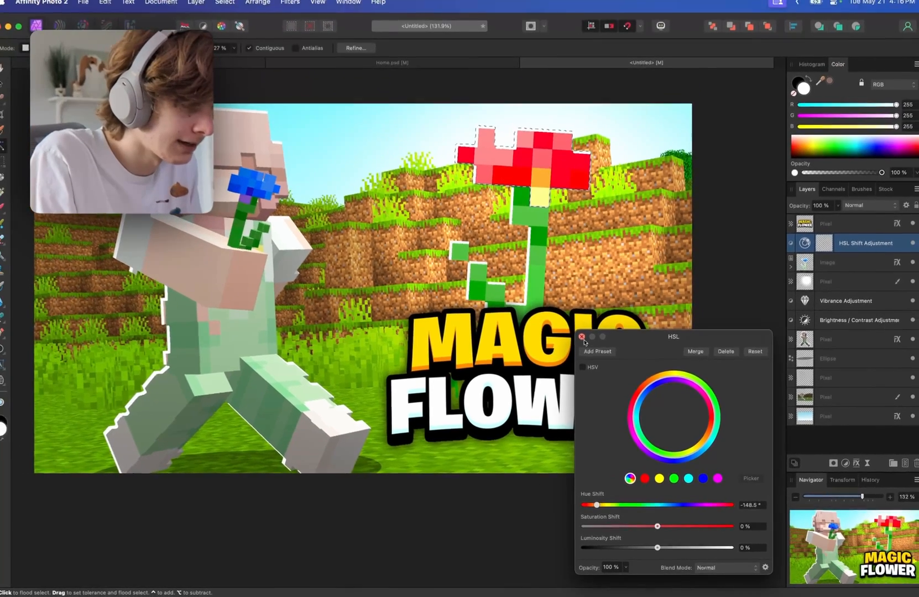
{"action": "left_click", "coordinate": [583, 337]}
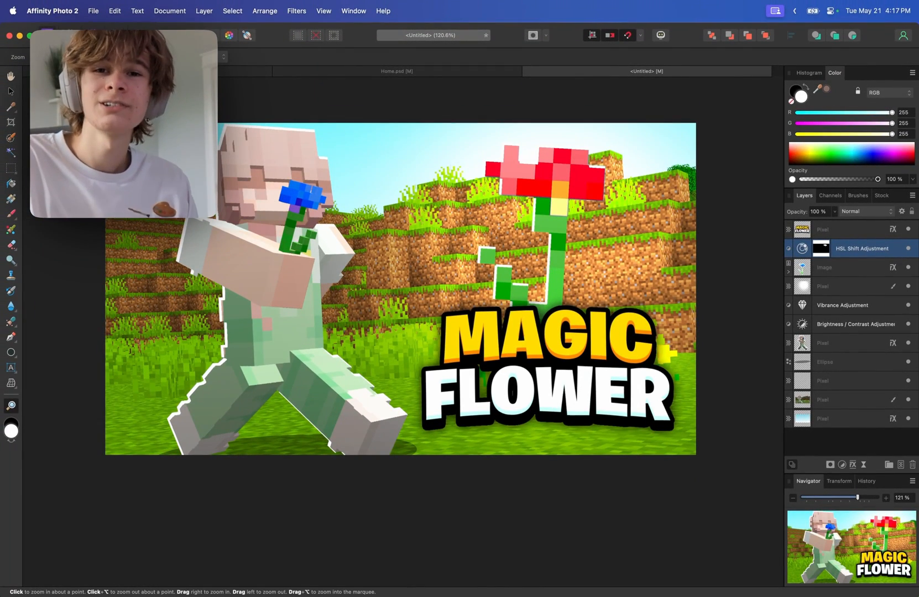